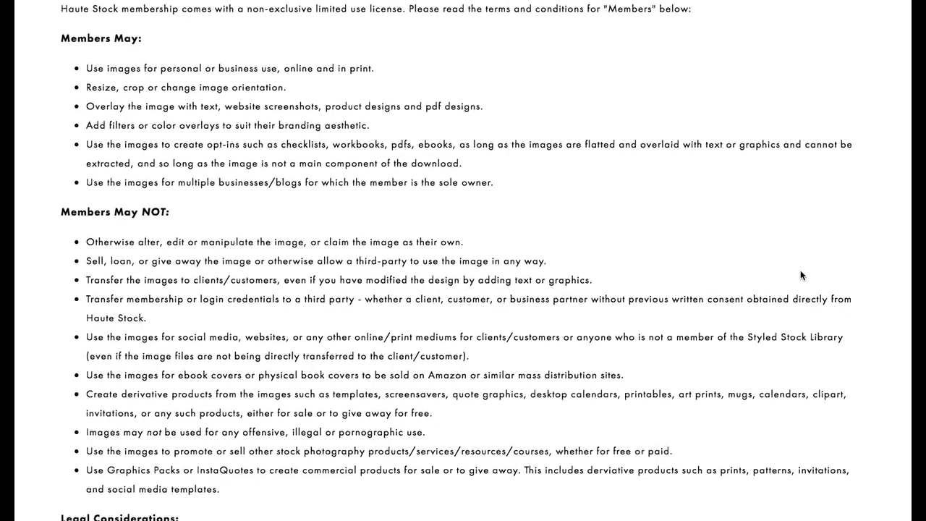
Scroll through the Haute Stock pale pumpkin and eucalyptus flat-lay thumbnails.
scroll(down, 3)
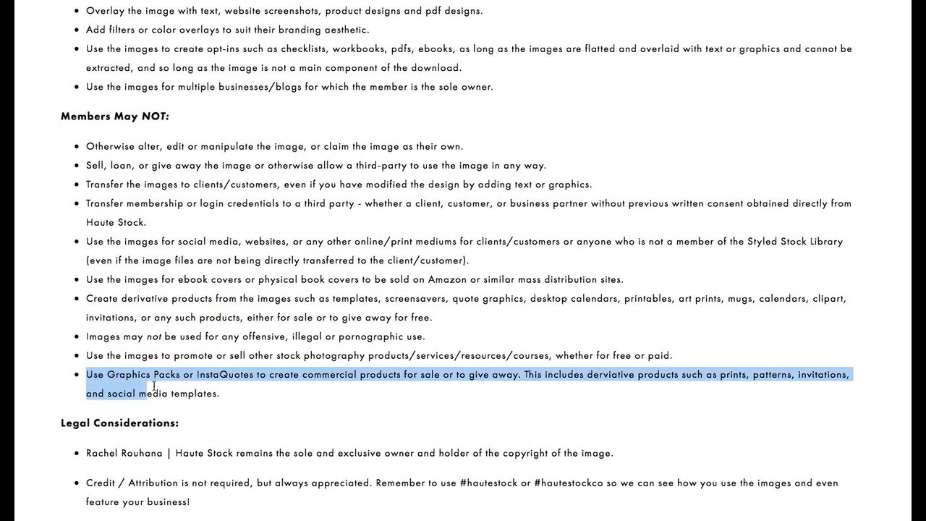
scroll(up, 3)
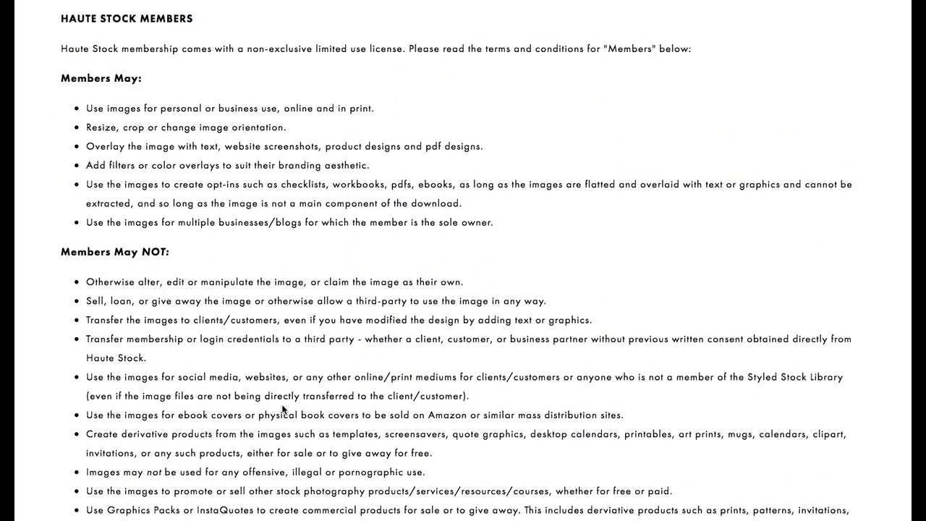
scroll(up, 3)
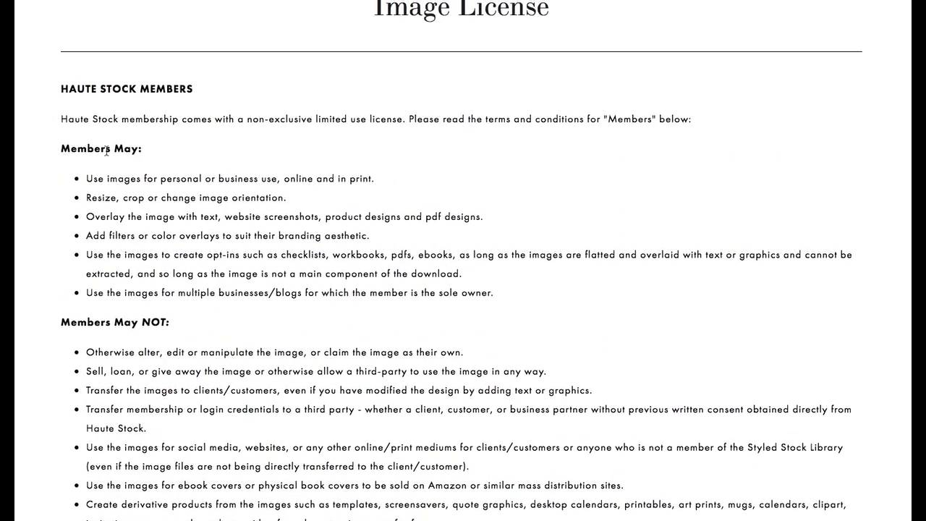
drag(86, 180, 304, 179)
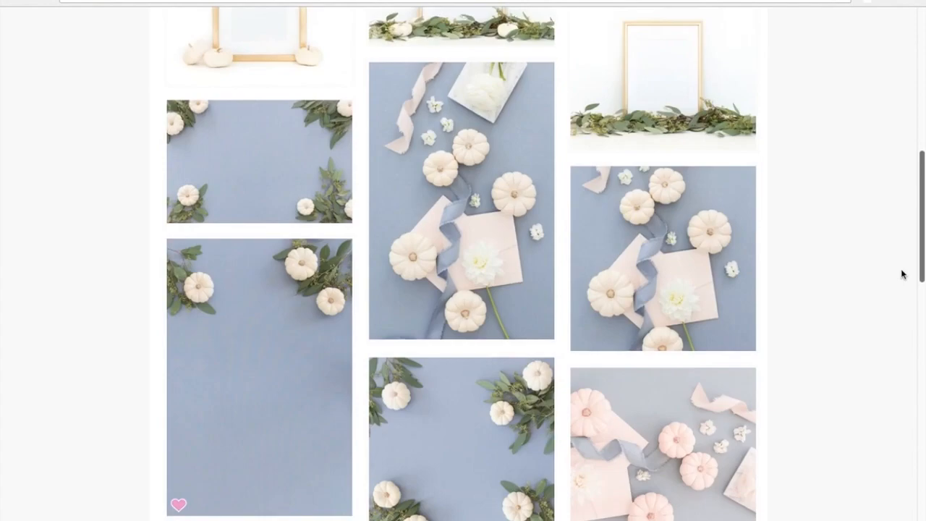
scroll(down, 3)
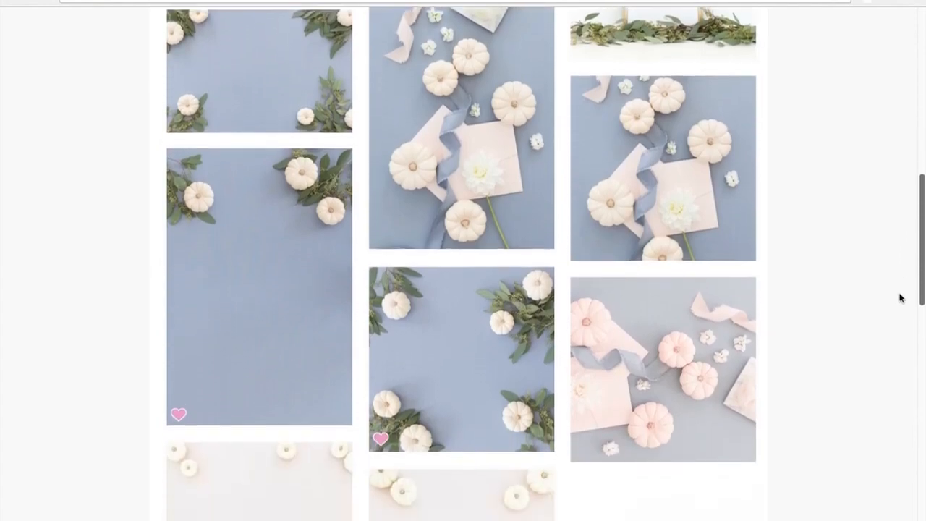
scroll(down, 3)
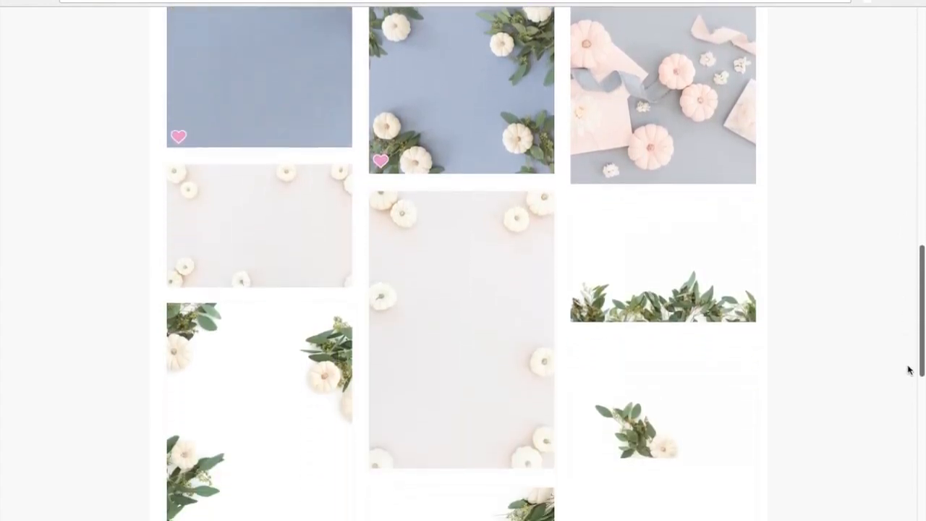
scroll(down, 3)
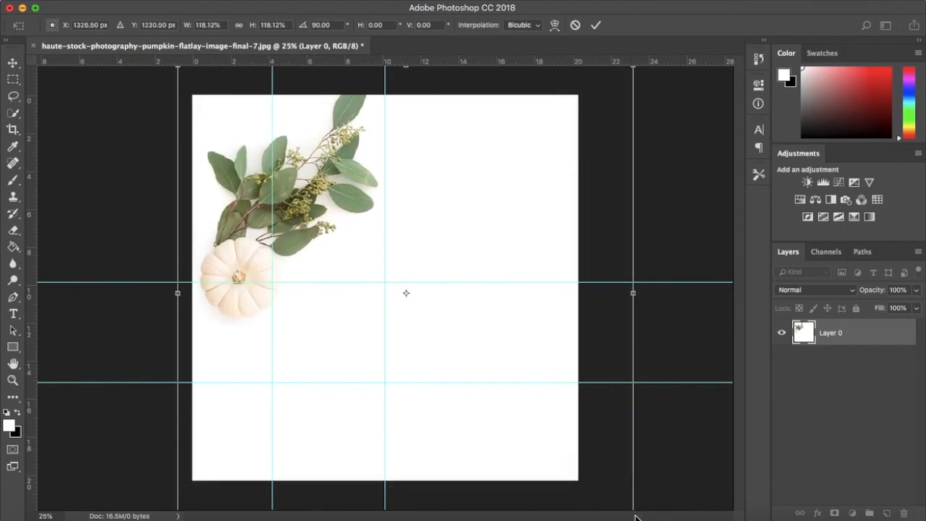
Scale the pumpkin photo, crop the canvas to landscape, and enlarge the photo to fill it.
drag(405, 293, 402, 259)
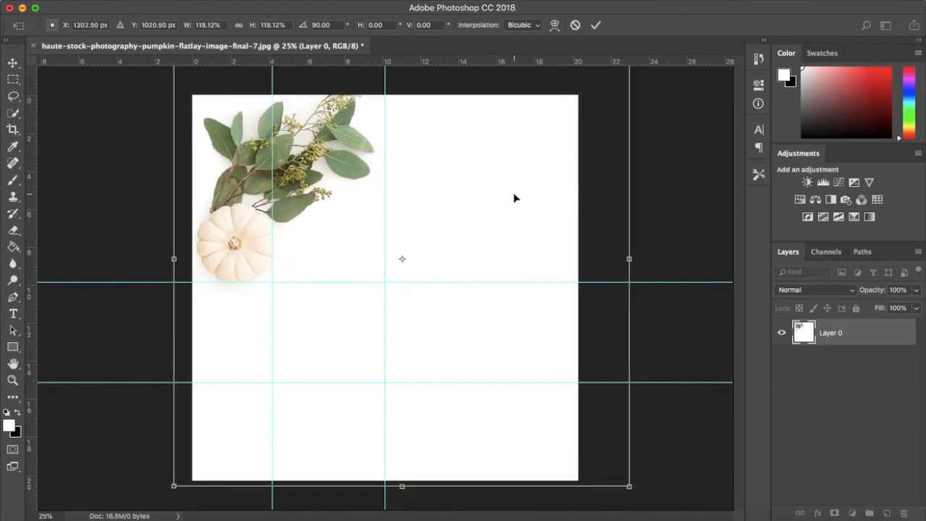
drag(628, 486, 646, 502)
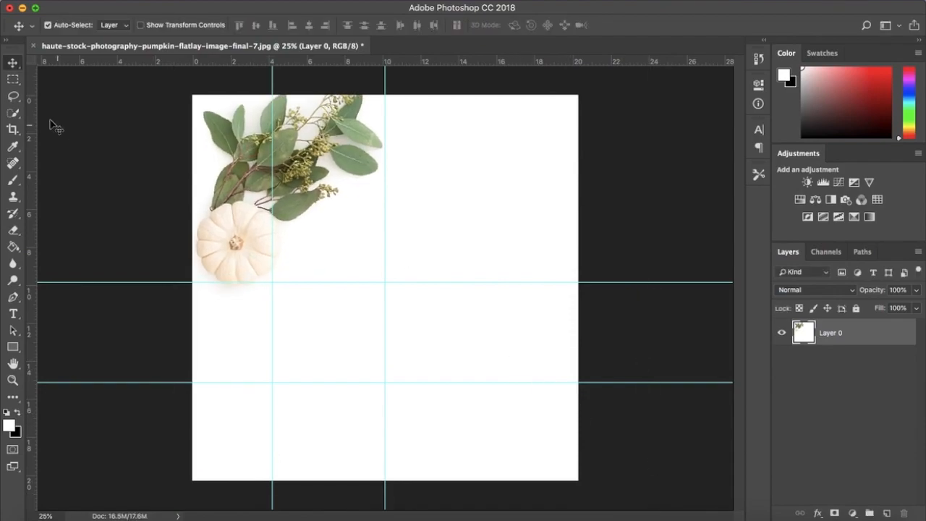
click(12, 129)
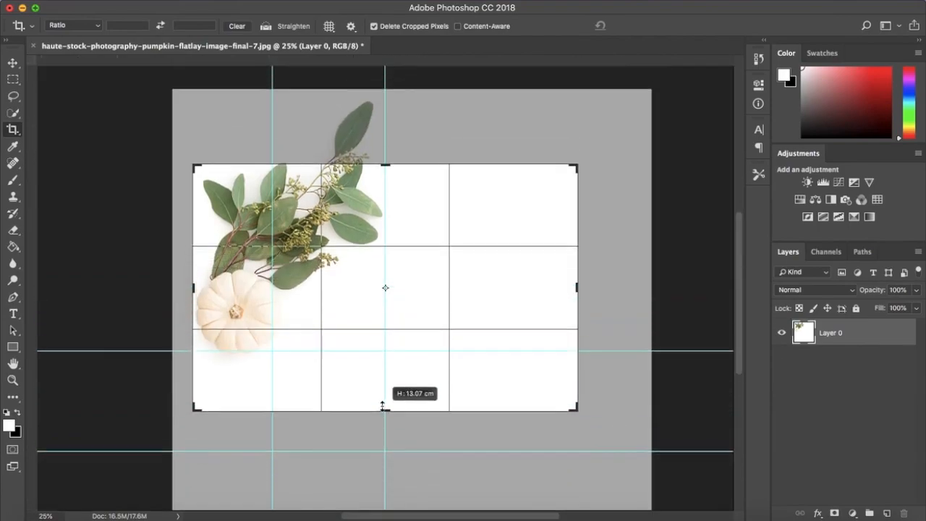
drag(385, 405, 388, 434)
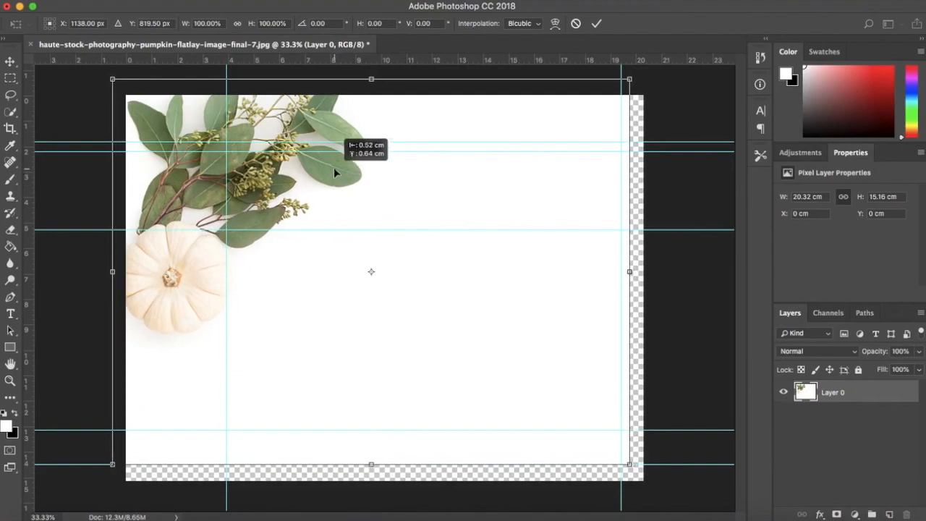
drag(628, 463, 667, 483)
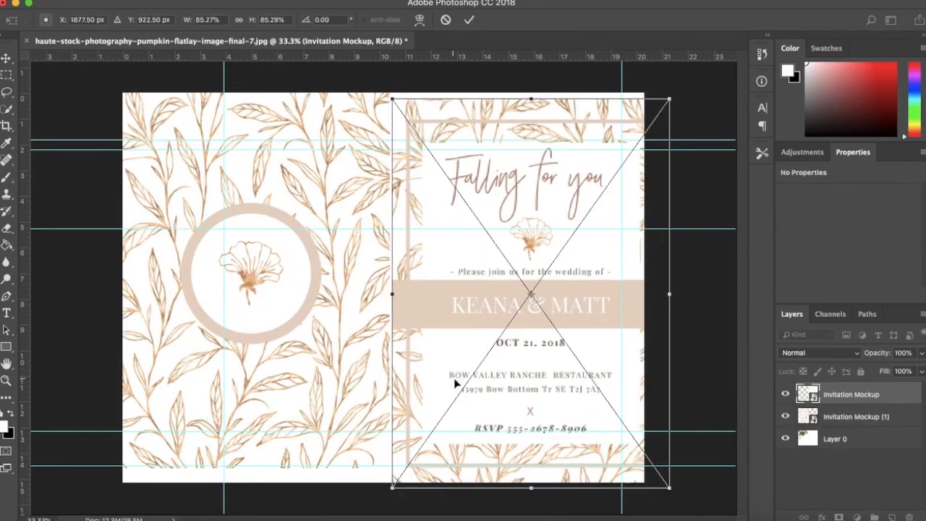
Size the Falling for you front card and tilt the patterned back card behind it.
drag(390, 99, 455, 191)
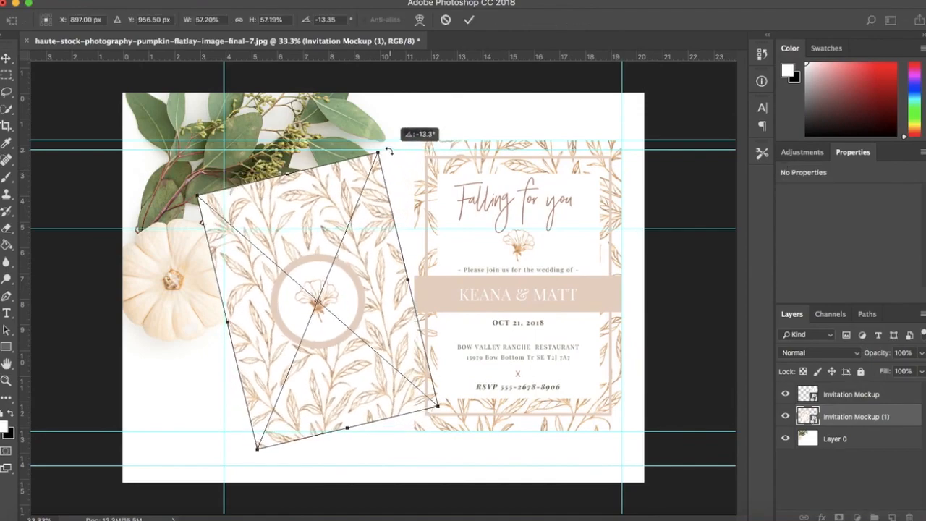
drag(391, 152, 391, 138)
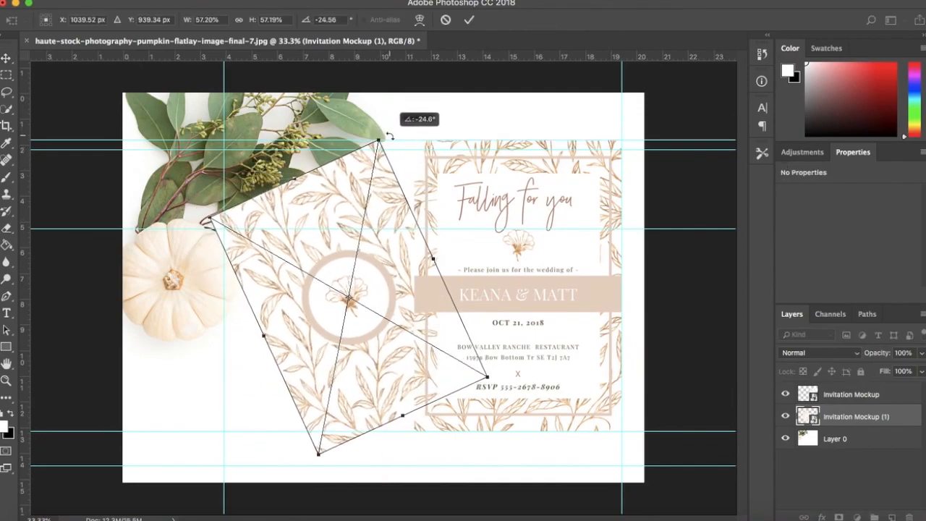
drag(347, 304, 325, 318)
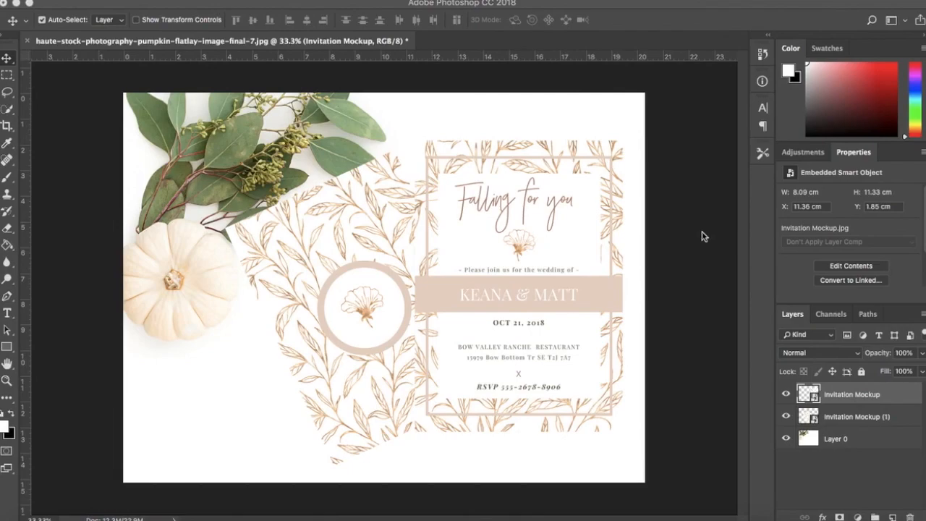
mouse_move(865, 393)
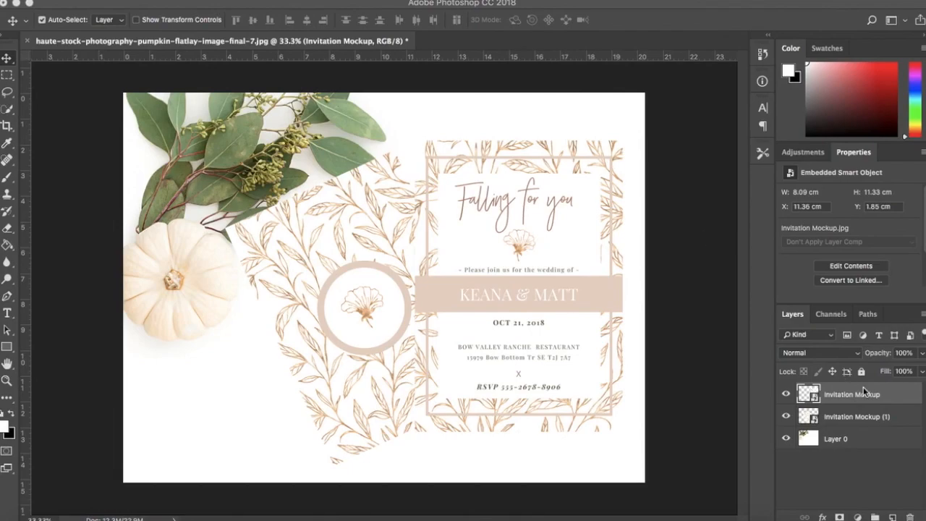
Enable a drop shadow on the front card with short distance, no spread and small size.
double_click(851, 393)
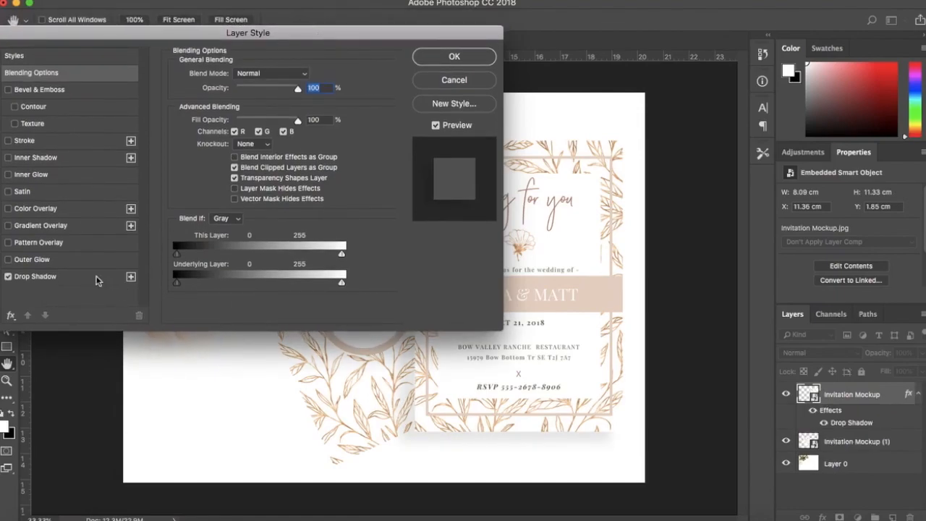
click(35, 276)
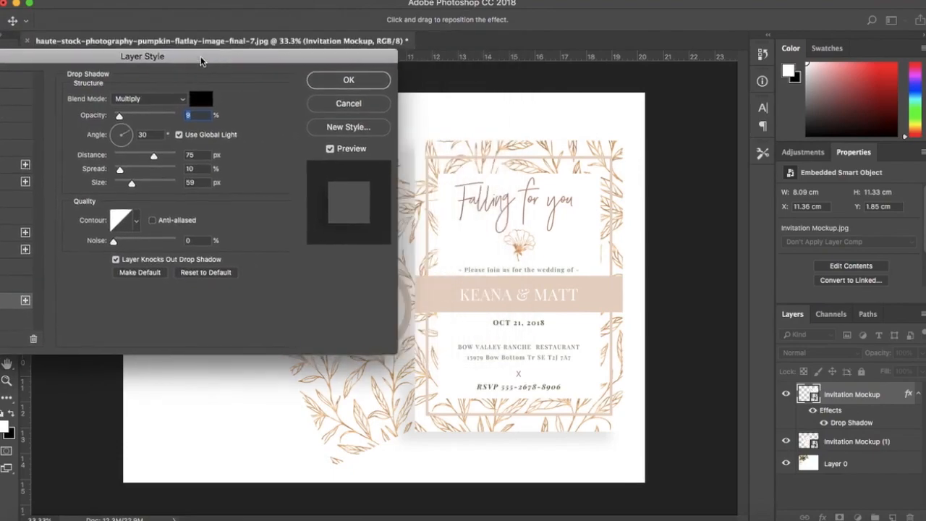
drag(203, 61, 129, 58)
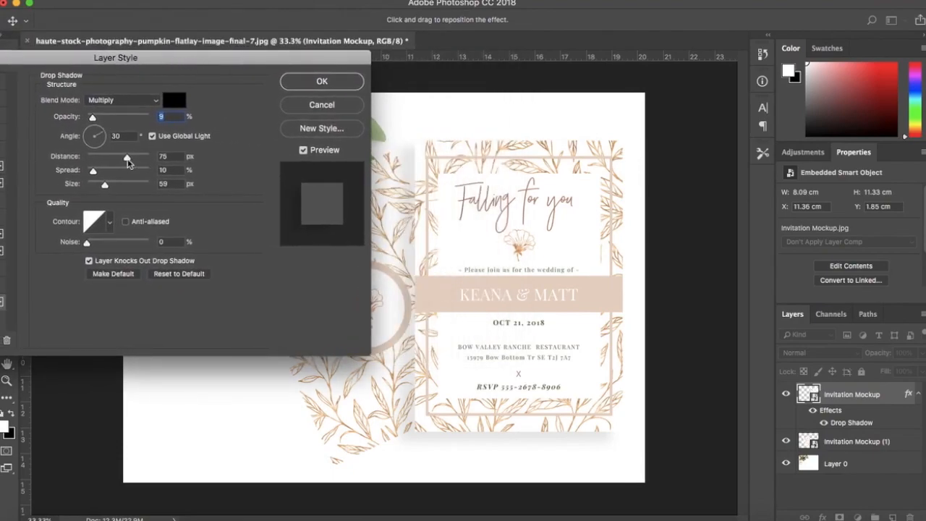
drag(127, 156, 94, 156)
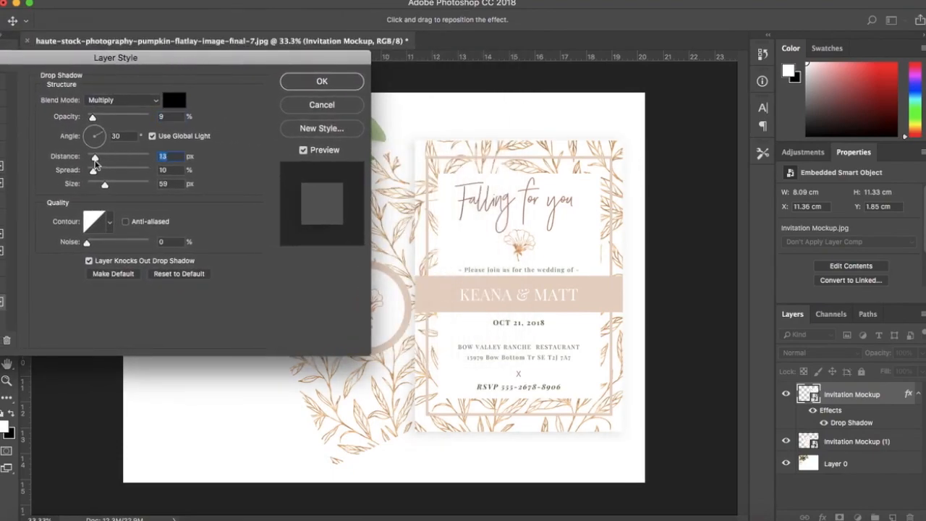
drag(117, 171, 86, 171)
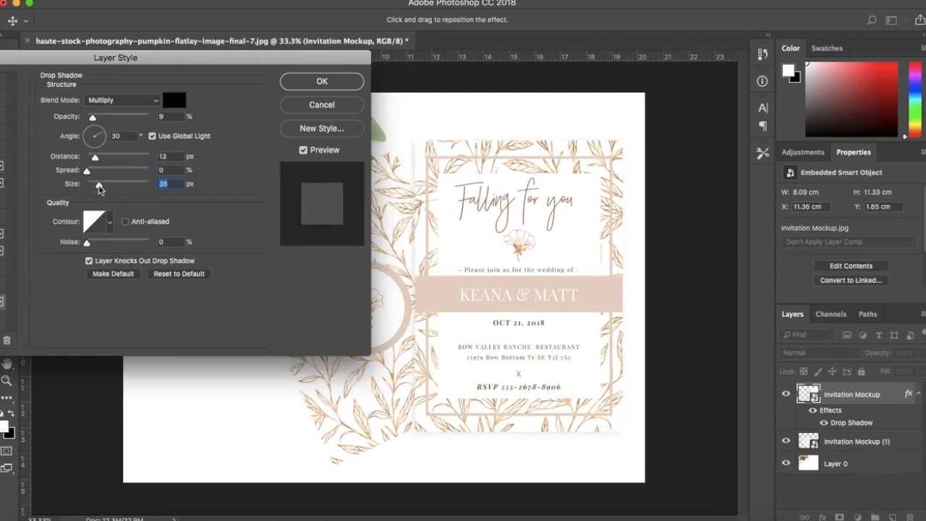
drag(104, 184, 95, 184)
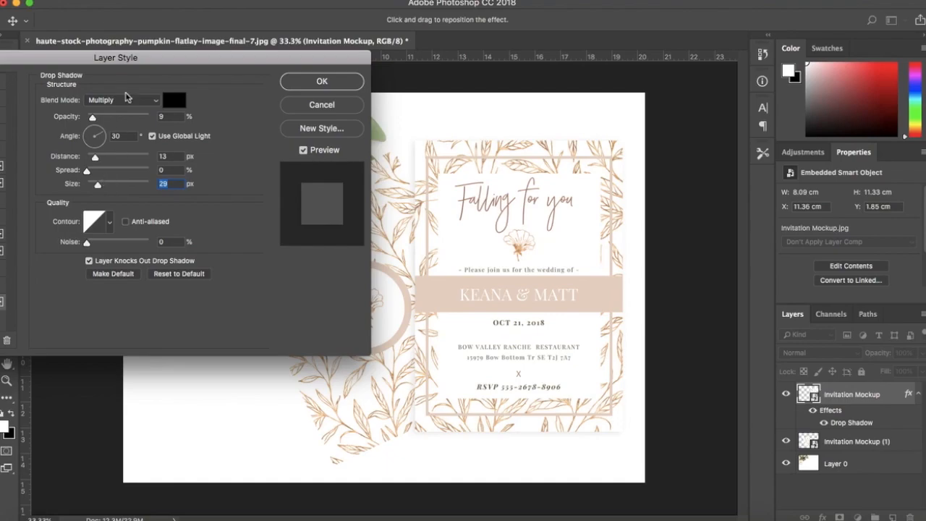
mouse_move(94, 119)
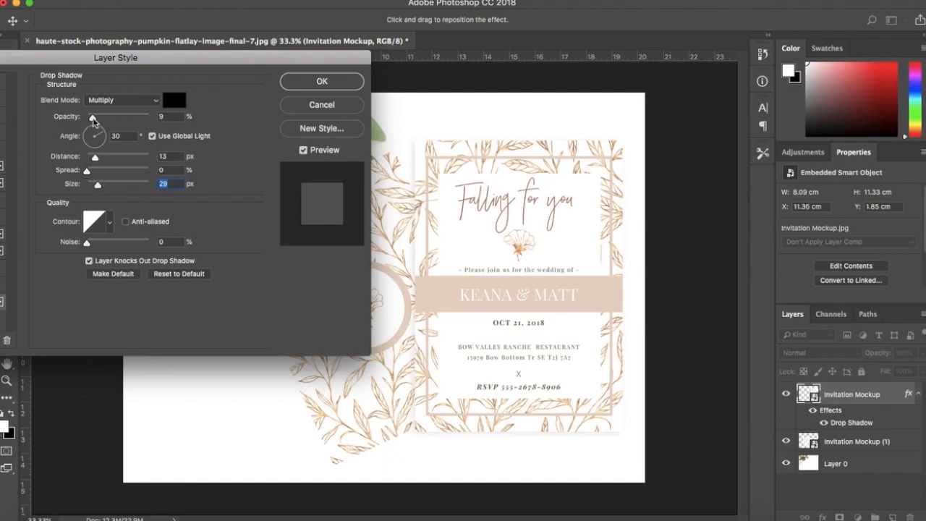
Settle the shadow opacity at a faint level and confirm the layer style.
drag(93, 116, 100, 116)
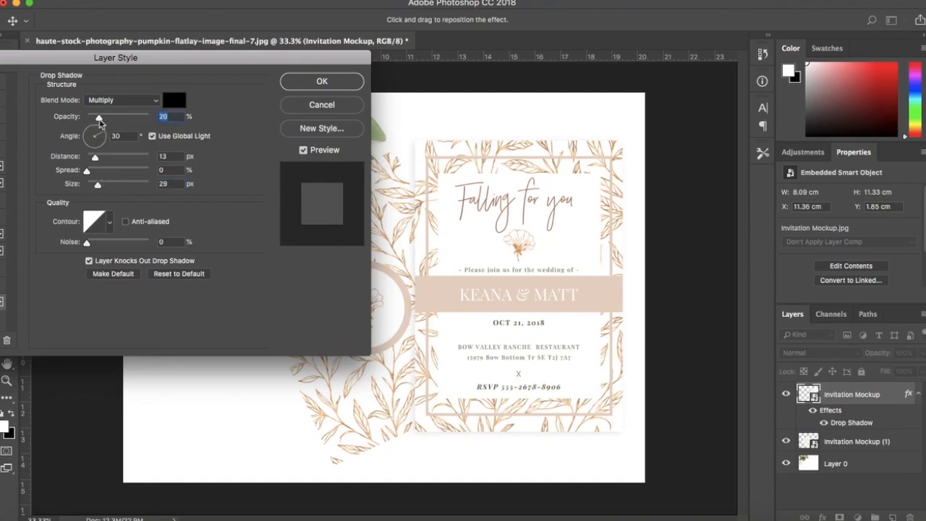
drag(98, 116, 97, 116)
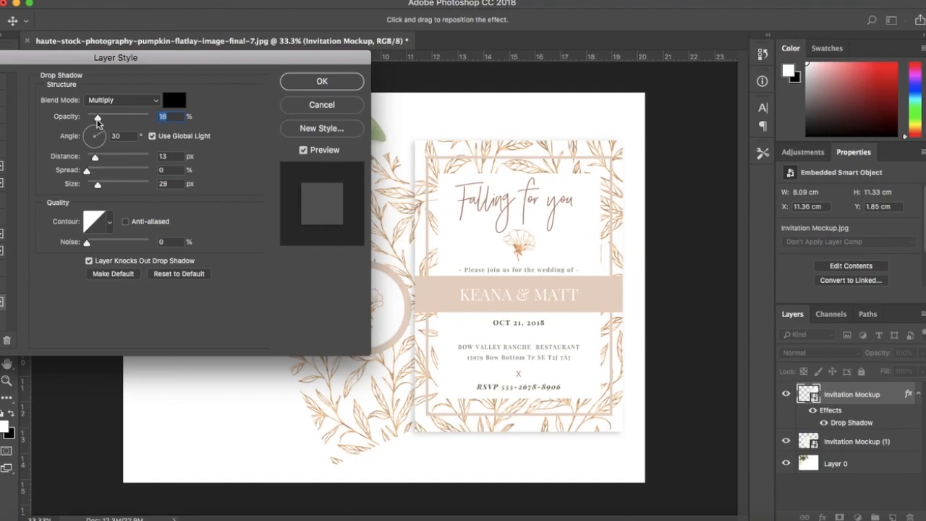
drag(98, 117, 92, 118)
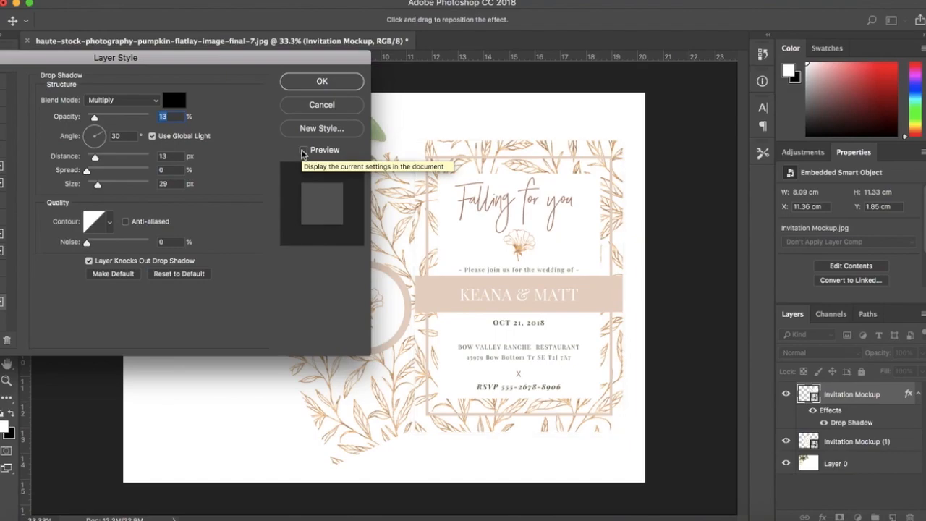
click(321, 81)
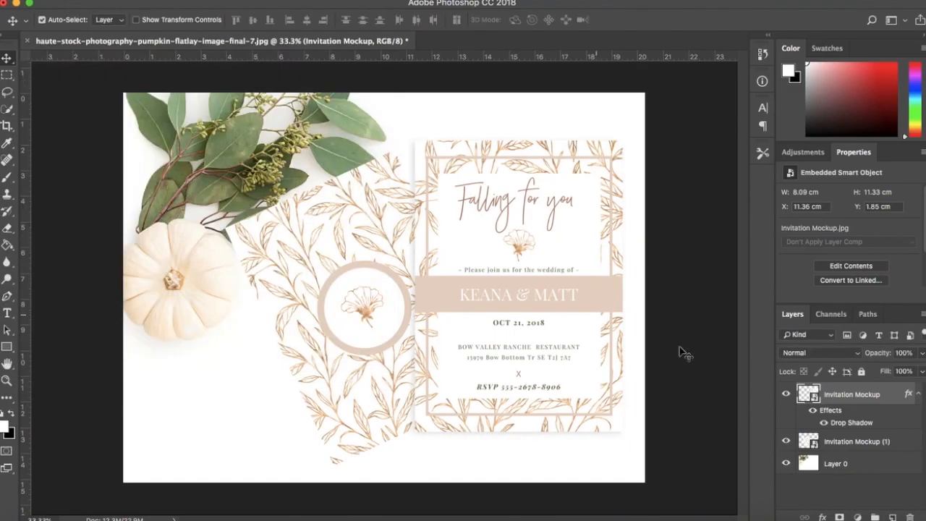
Enable a drop shadow on the tilted back card and preview it on the canvas.
double_click(856, 442)
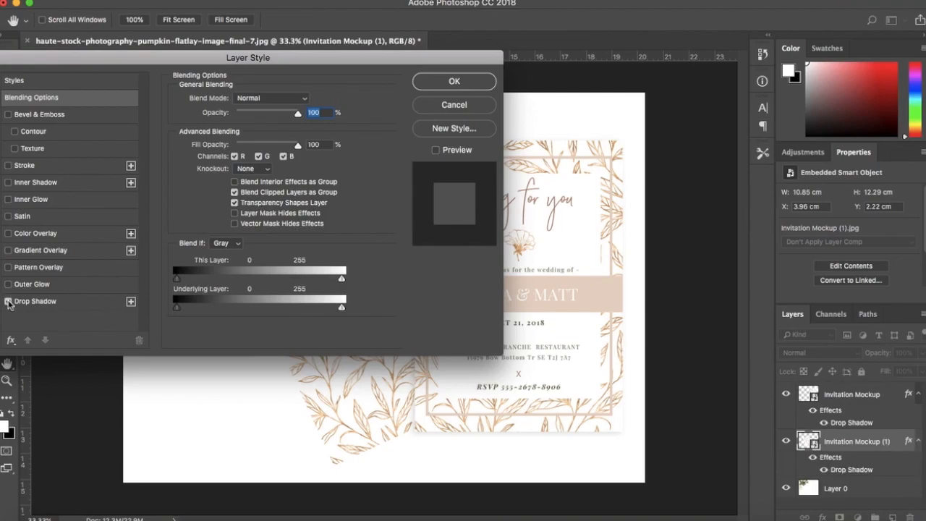
drag(247, 58, 625, 157)
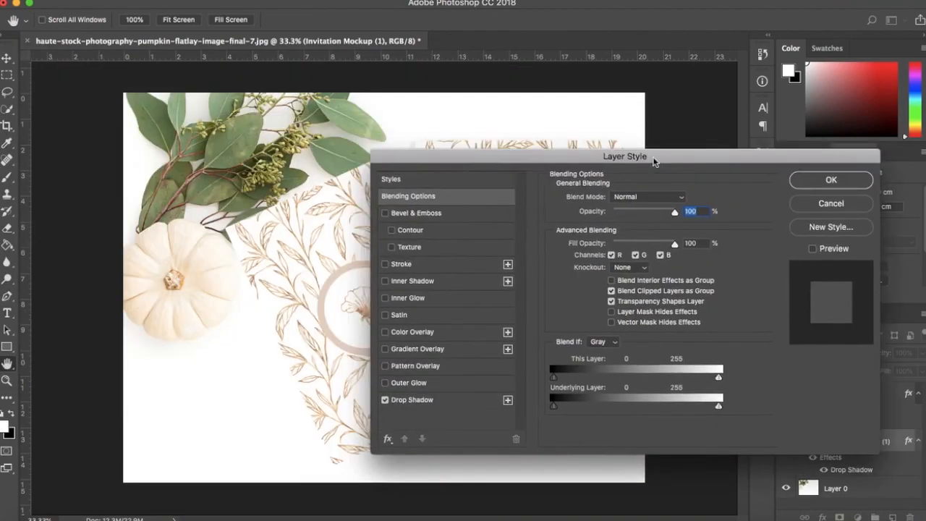
drag(623, 156, 680, 129)
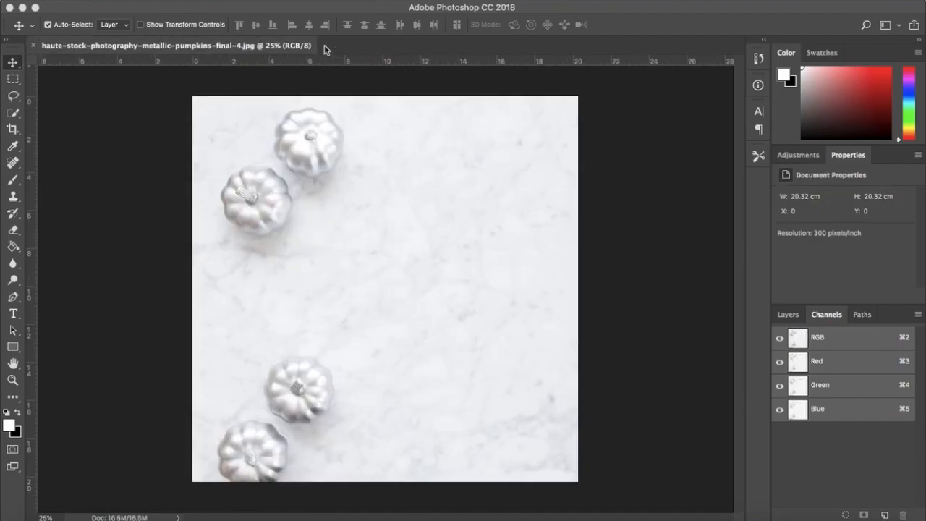
Open the silver metallic pumpkins on white marble JPG.
click(787, 314)
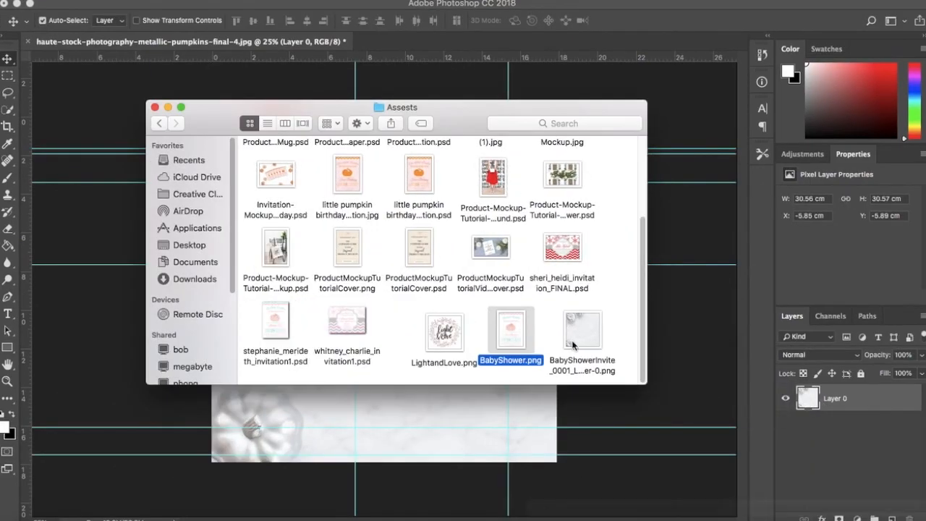
Place BabyShower.png on the pumpkin photo, scaled down and tilted slightly.
double_click(509, 330)
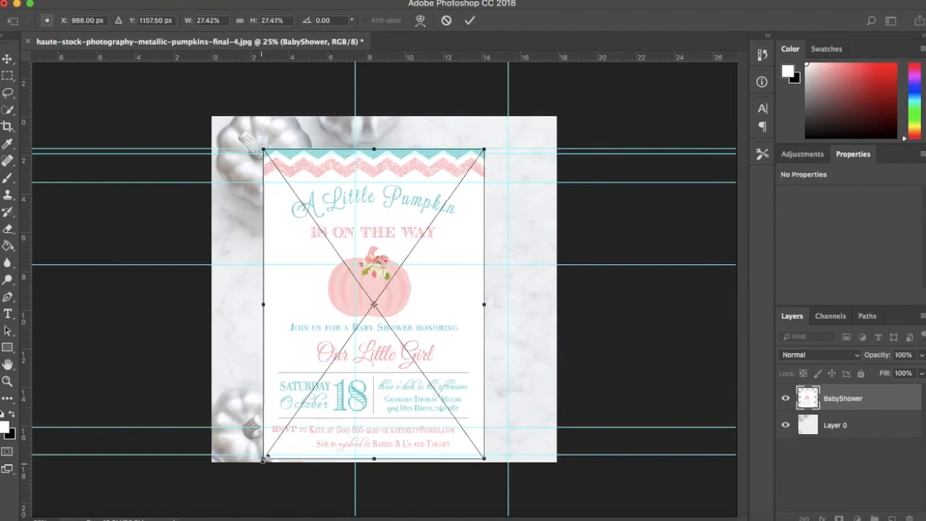
drag(483, 149, 492, 152)
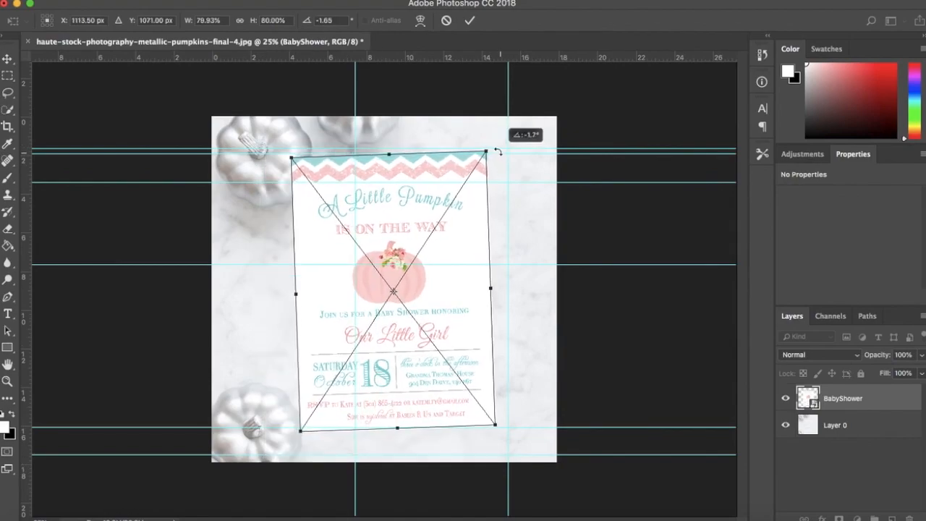
drag(499, 152, 441, 243)
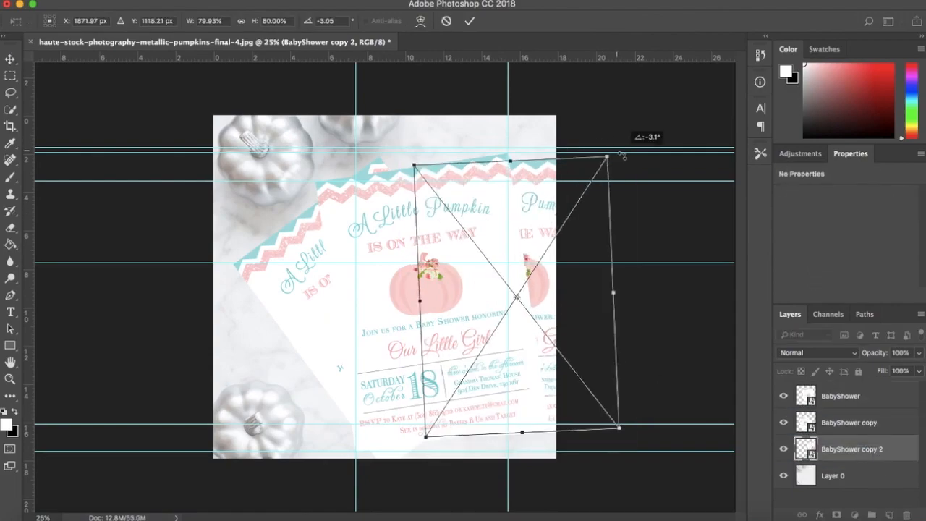
Rotate the duplicated invitation copies so the three fan out in a stack.
drag(619, 157, 633, 176)
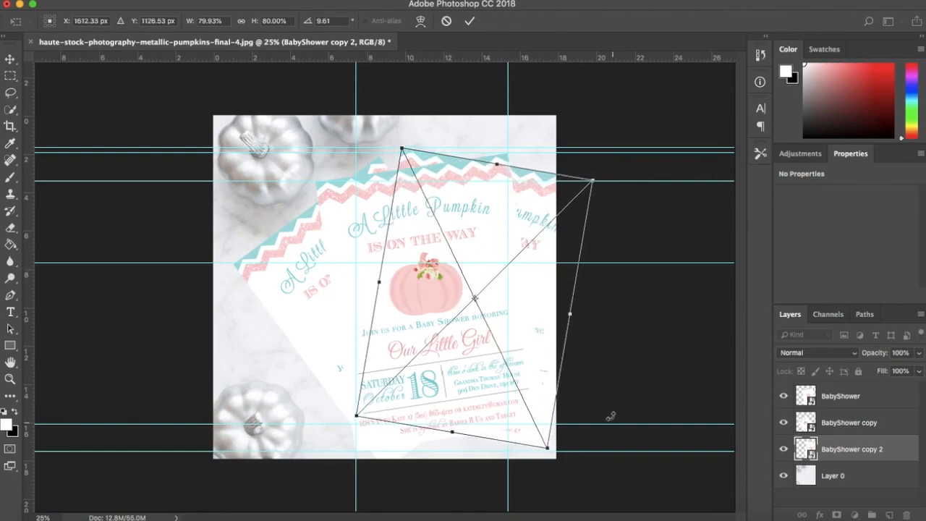
drag(550, 448, 533, 441)
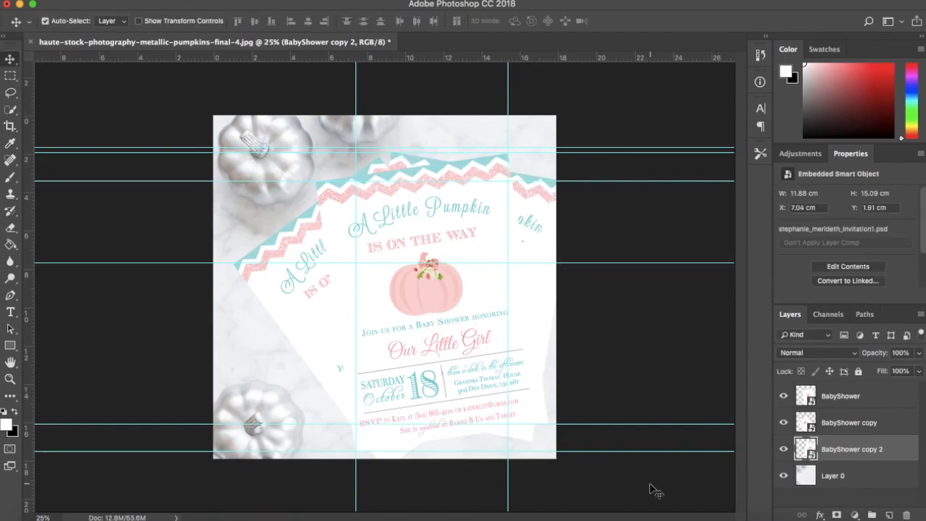
mouse_move(548, 418)
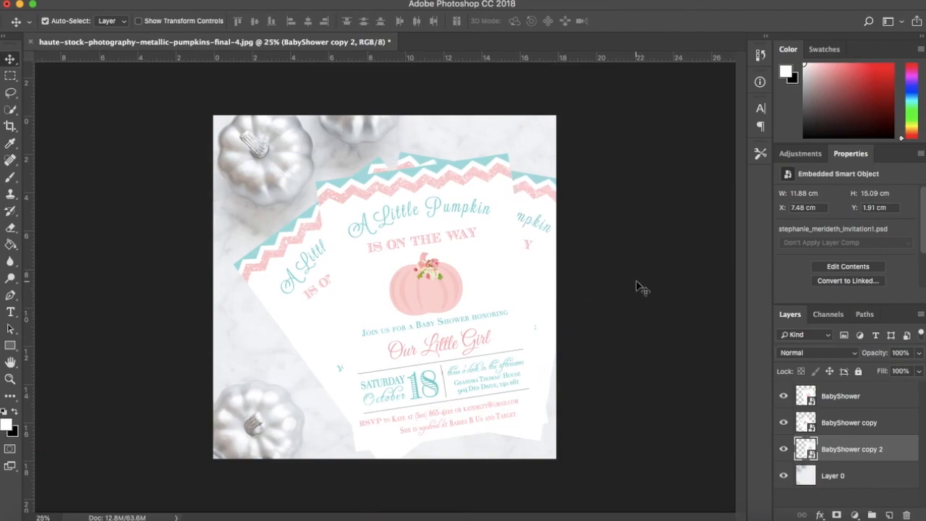
Apply a drop shadow to an invitation copy and confirm the layer style.
click(840, 397)
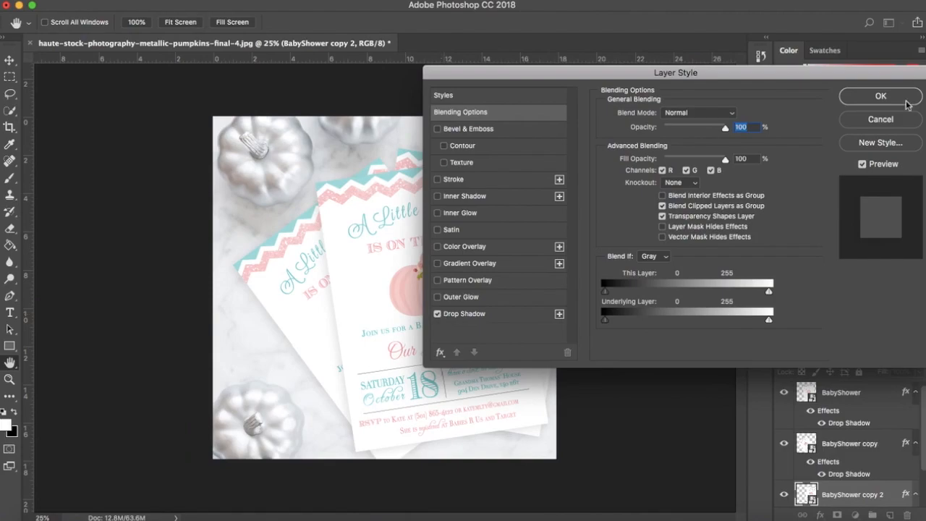
click(879, 96)
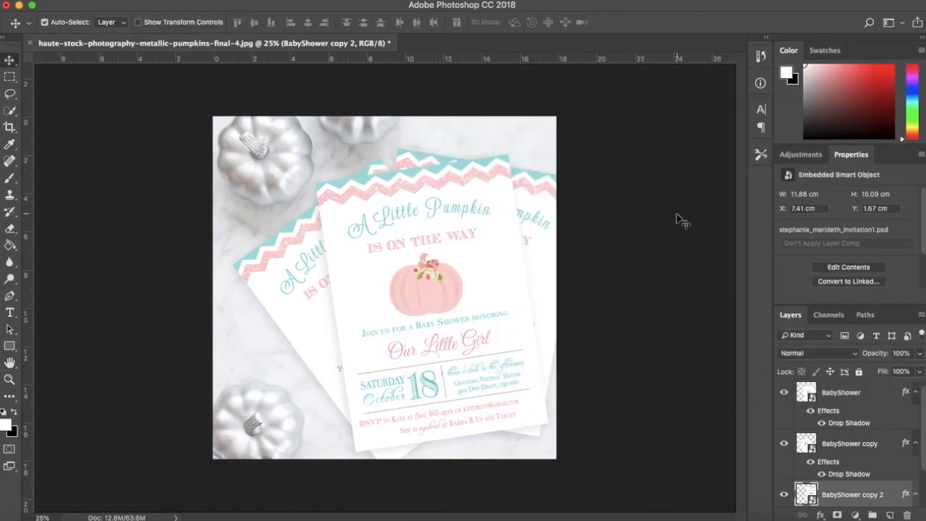
mouse_move(665, 39)
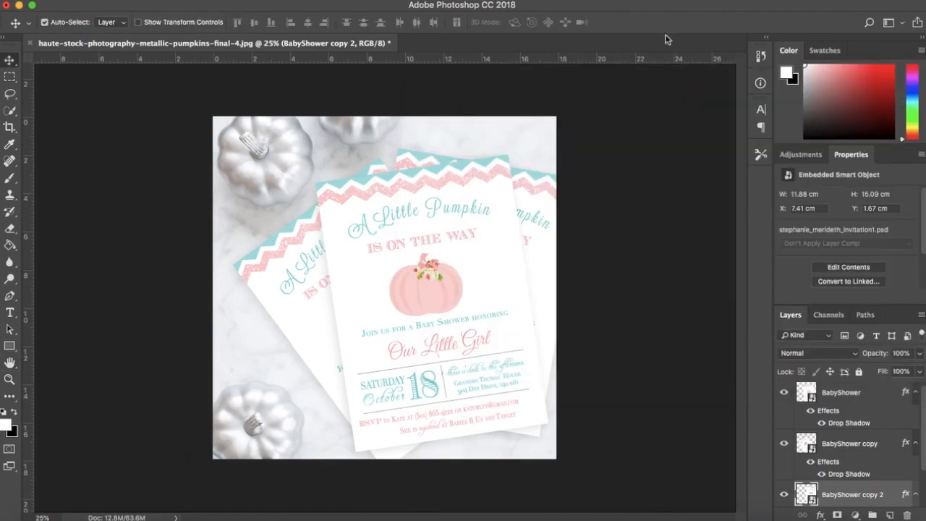
mouse_move(680, 65)
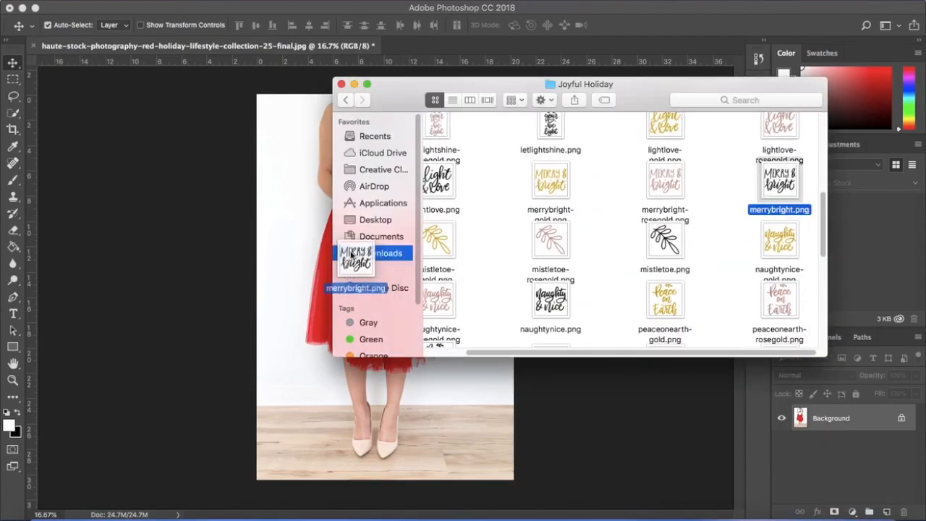
Place merrybright.png across the top of the red-skirt holiday photo.
double_click(779, 180)
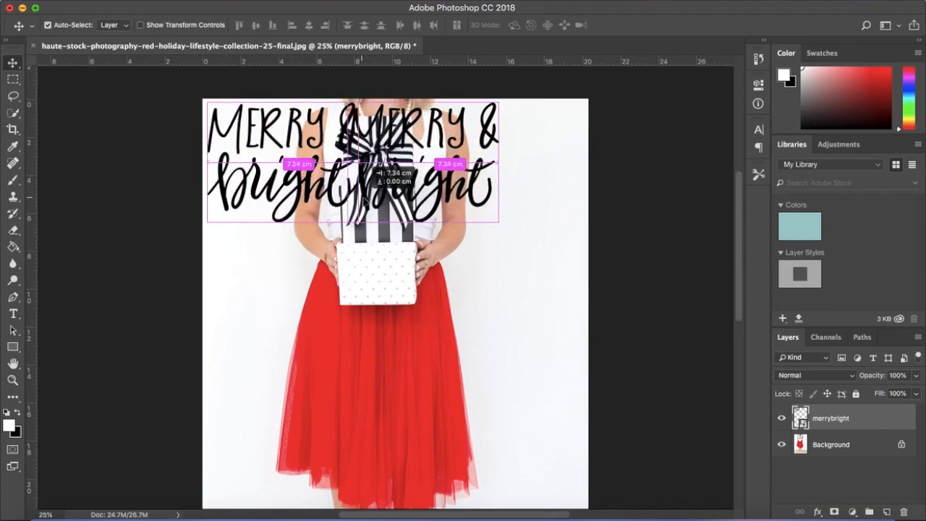
Alt-drag a duplicate of the Merry & Bright lettering beside the first copy.
drag(355, 166, 383, 166)
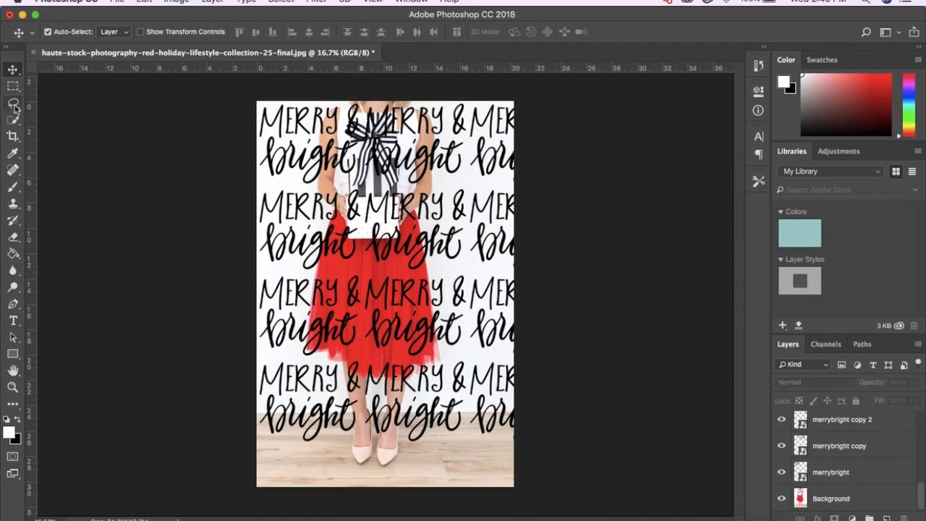
Quick-select the woman and floor onto a layer above the lettering and lower the lettering's opacity.
click(13, 118)
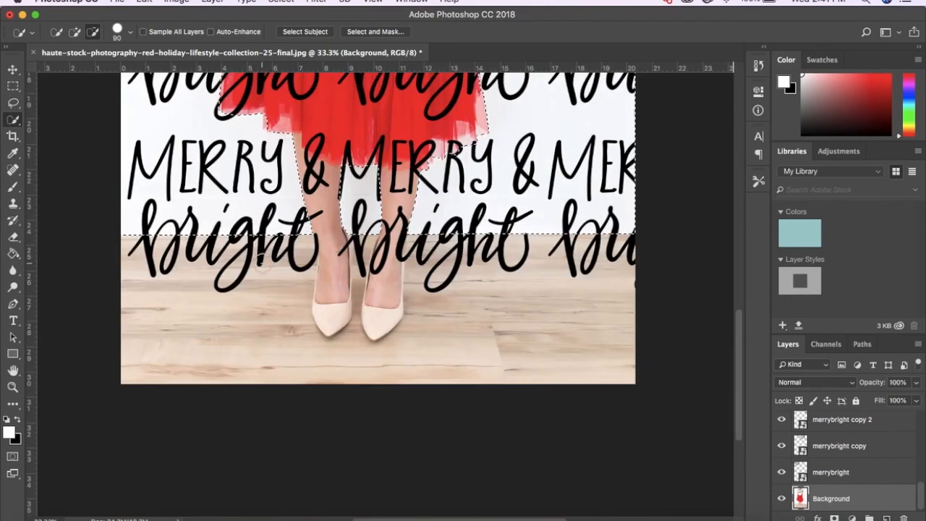
click(286, 6)
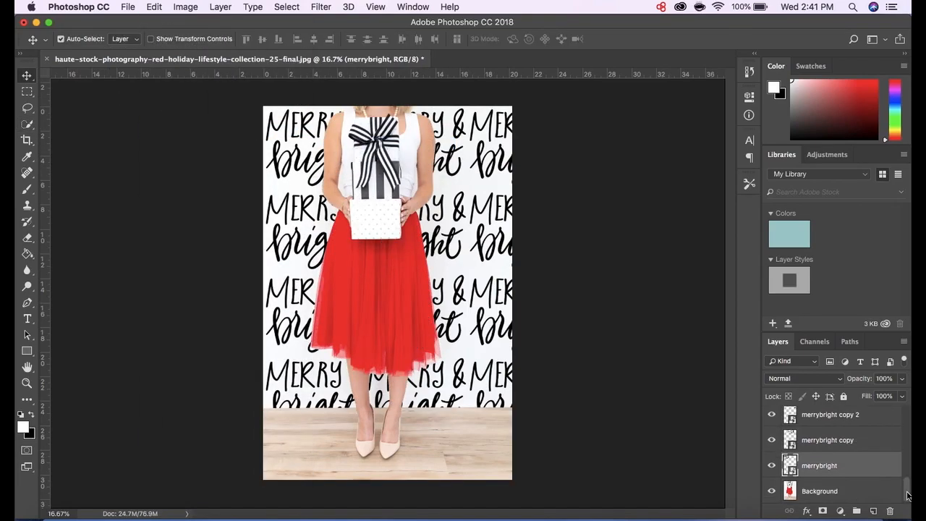
scroll(down, 3)
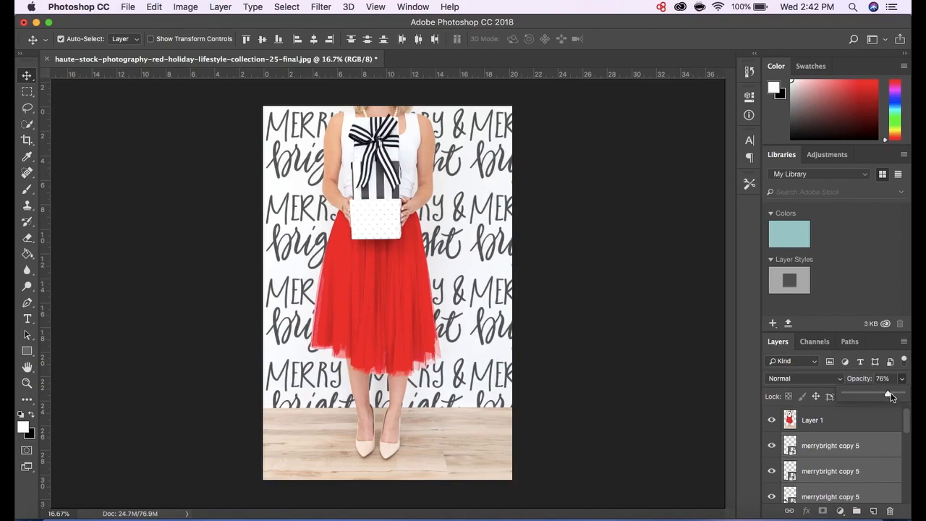
drag(888, 394, 901, 393)
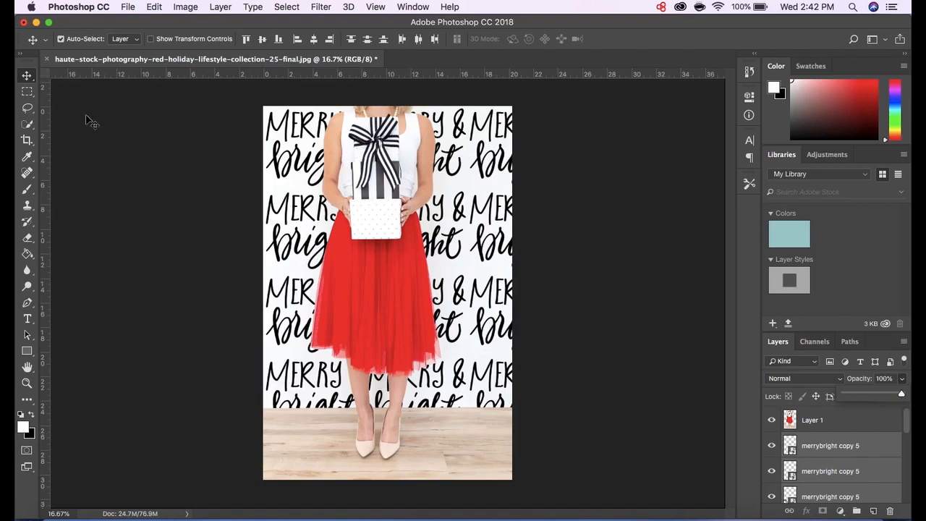
mouse_move(40, 81)
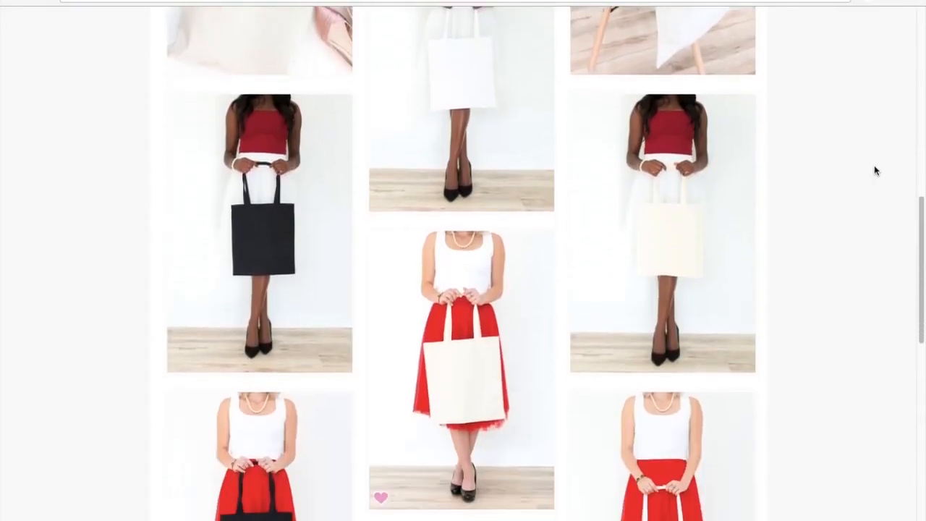
scroll(down, 3)
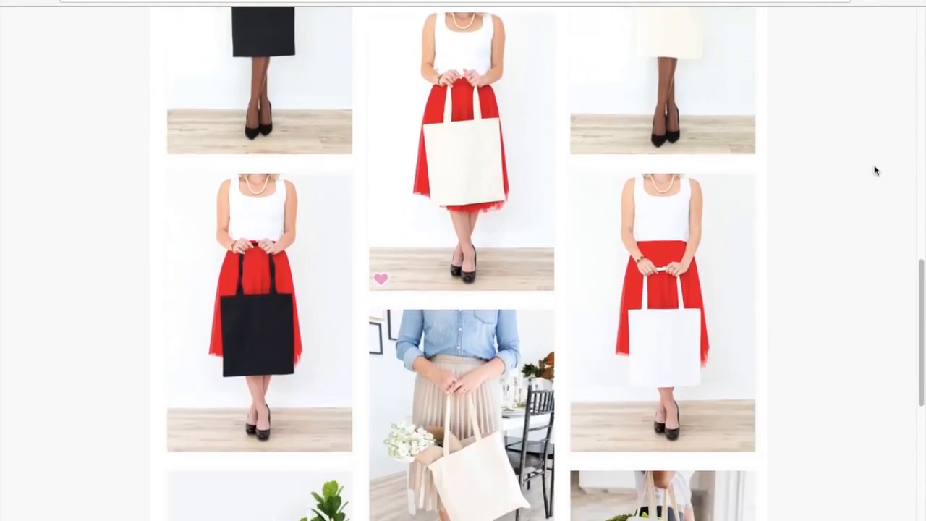
scroll(down, 3)
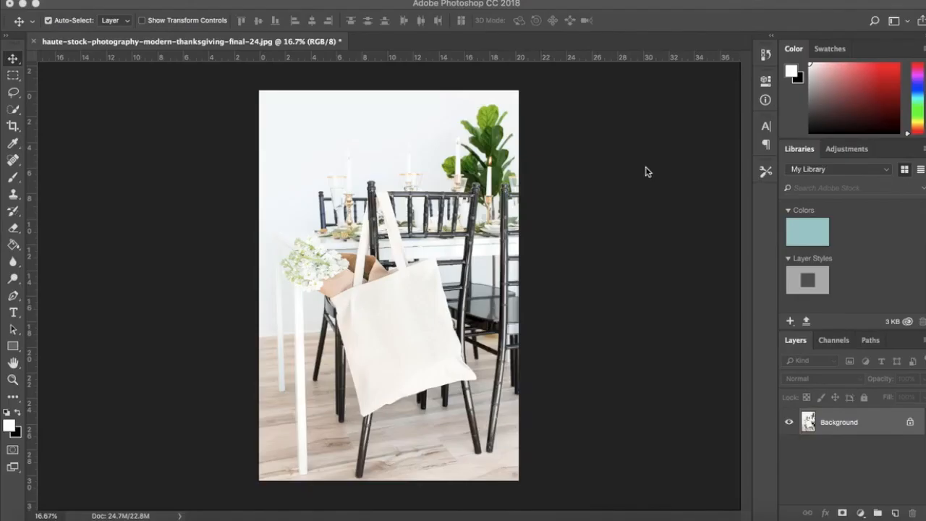
mouse_move(650, 180)
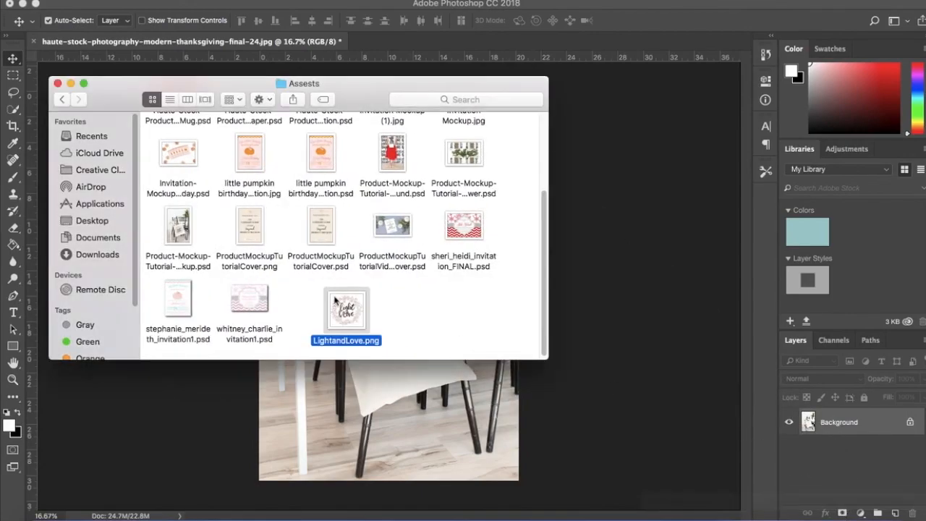
Place LightandLove.png, then scale and tilt it onto the tote bag and commit the transform.
double_click(344, 310)
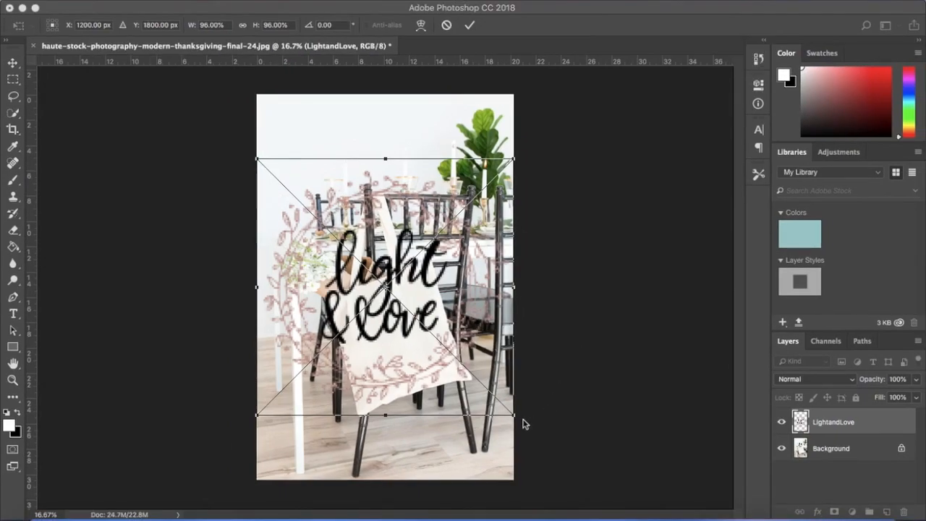
drag(513, 414, 410, 362)
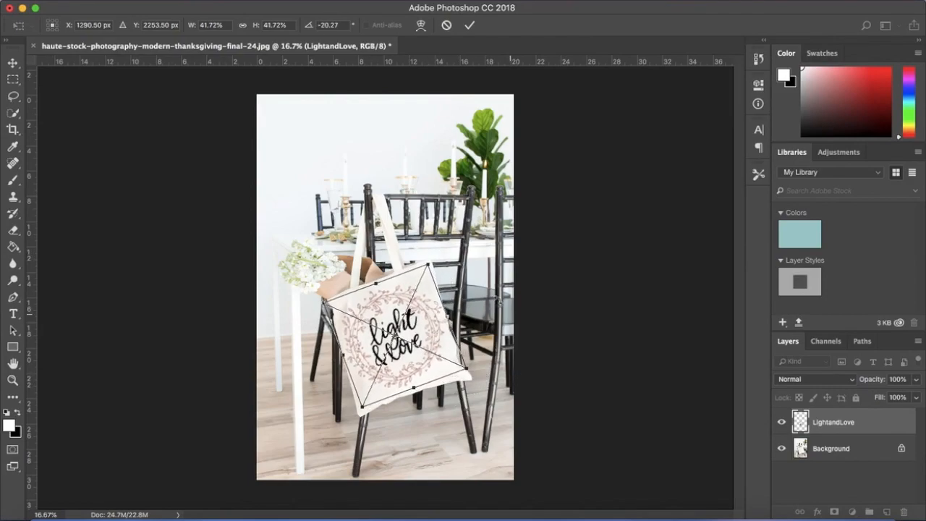
click(469, 25)
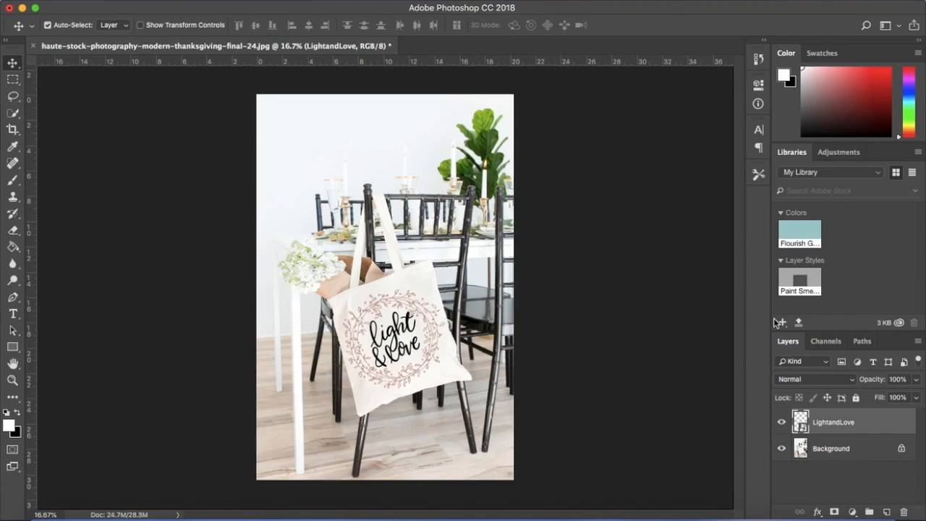
click(810, 379)
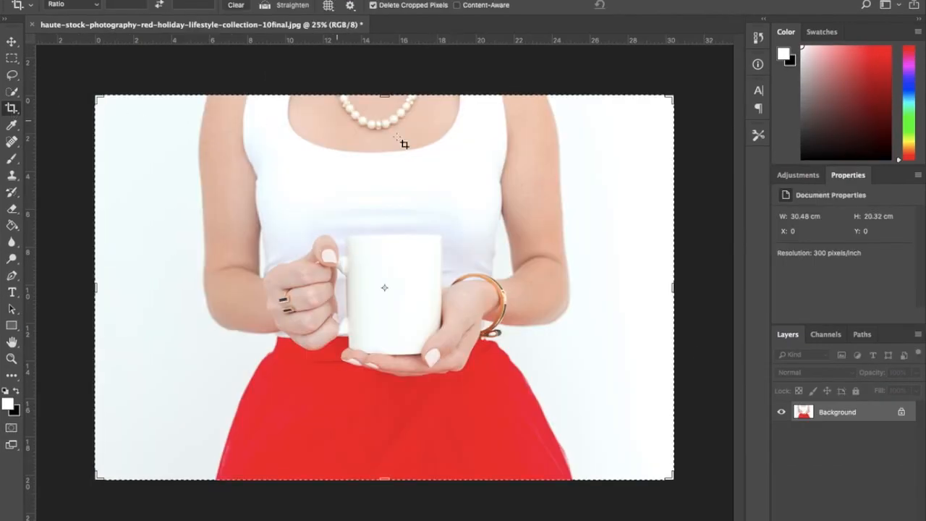
Trim the crop's left and right sides in tight around the mug and hands.
drag(671, 287, 654, 286)
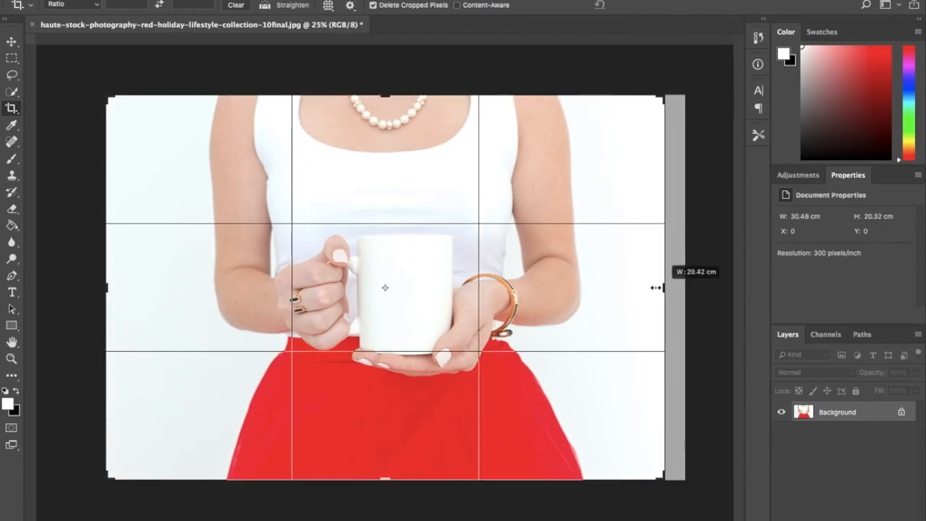
drag(657, 288, 615, 288)
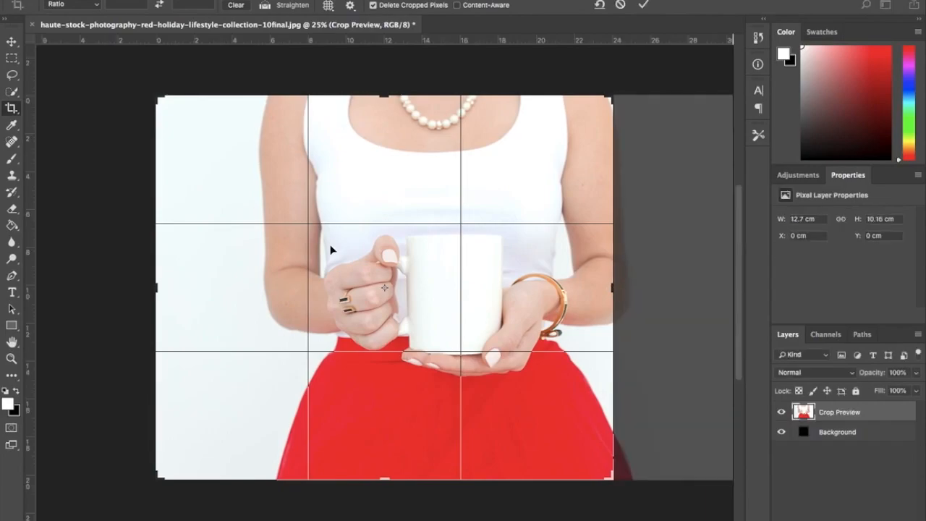
drag(158, 287, 224, 288)
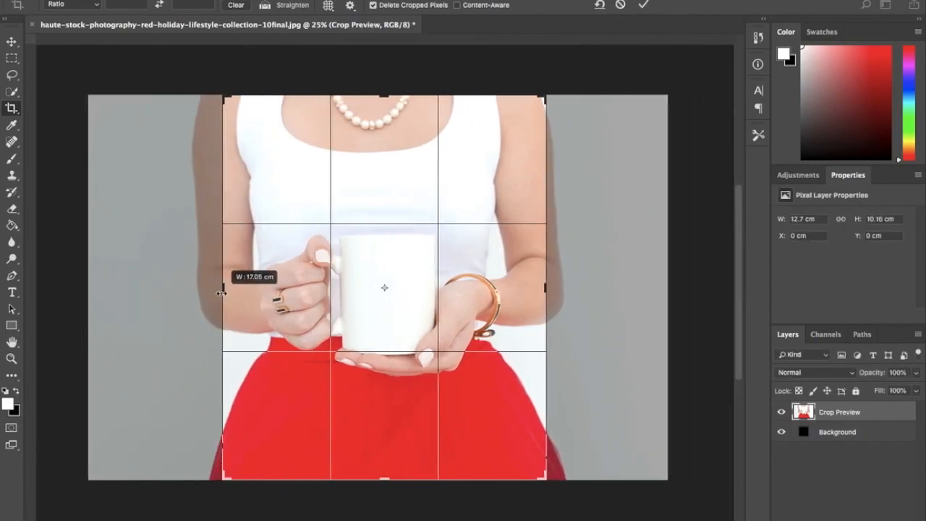
drag(225, 292, 223, 292)
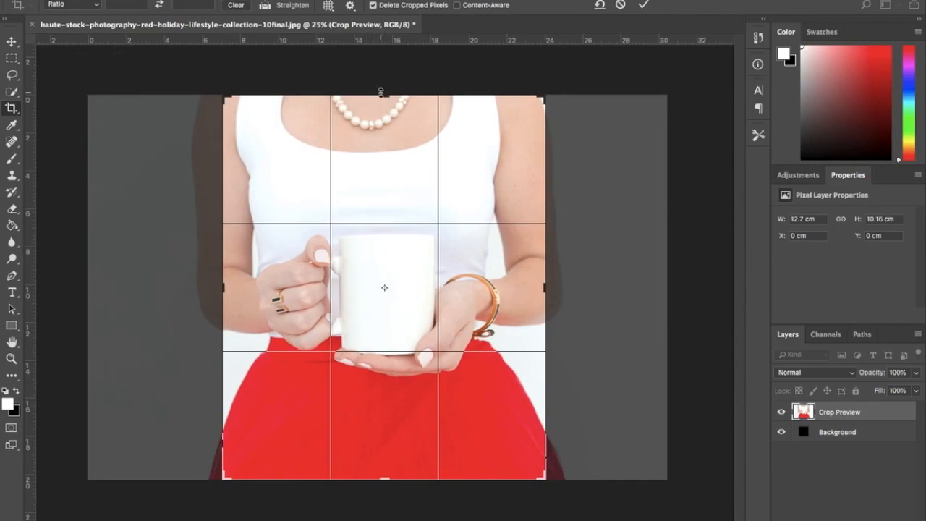
Set the crop's top and bottom edges just around the hands and commit the crop.
drag(382, 92, 381, 127)
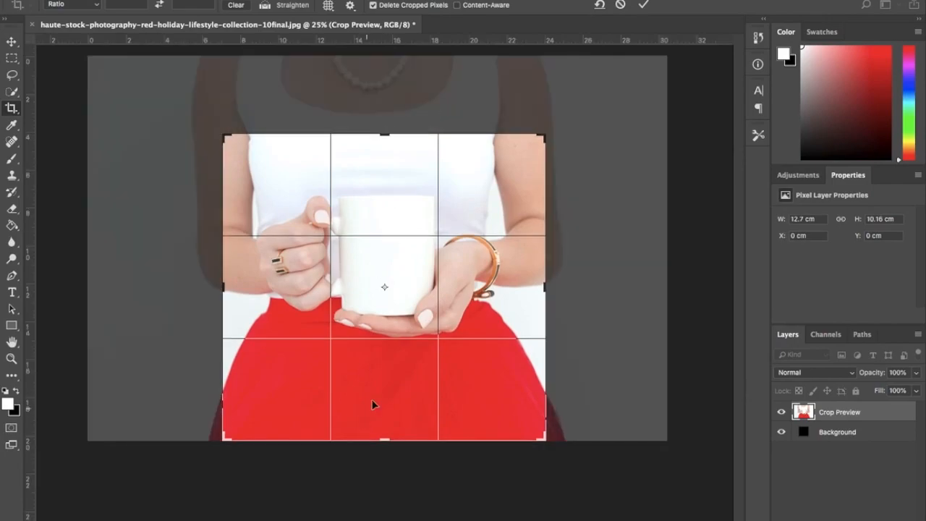
drag(385, 438, 384, 417)
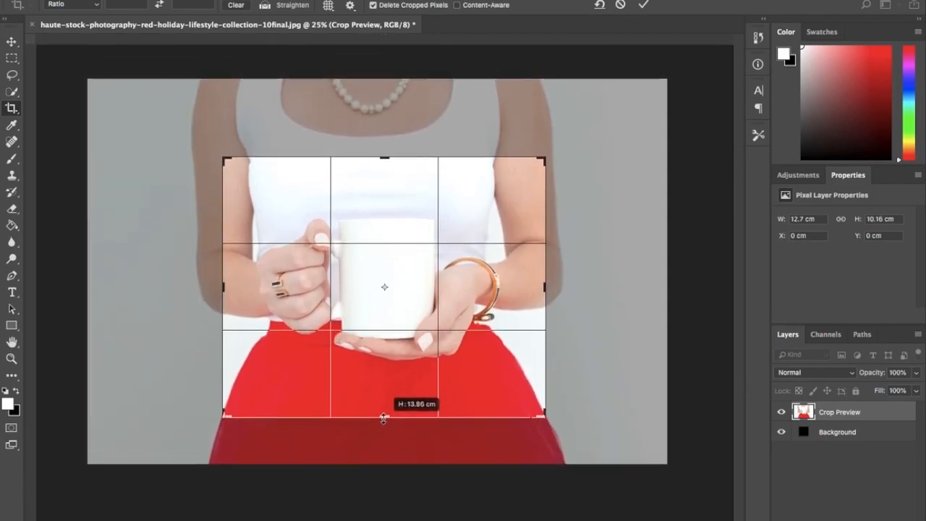
drag(384, 417, 385, 398)
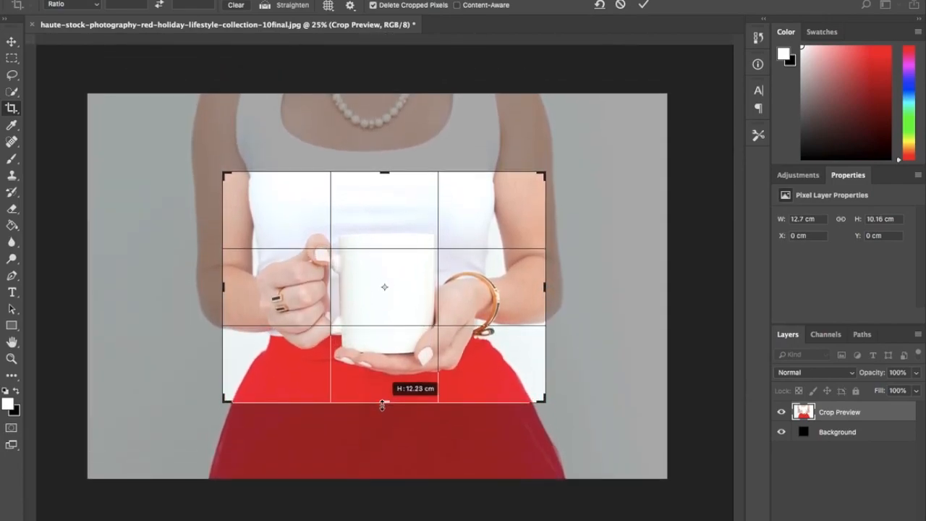
drag(385, 402, 385, 396)
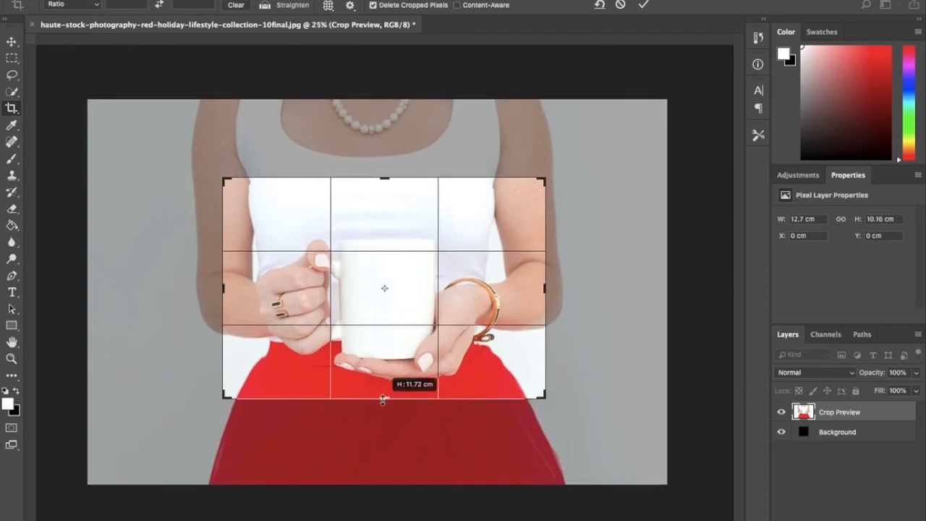
drag(383, 396, 383, 402)
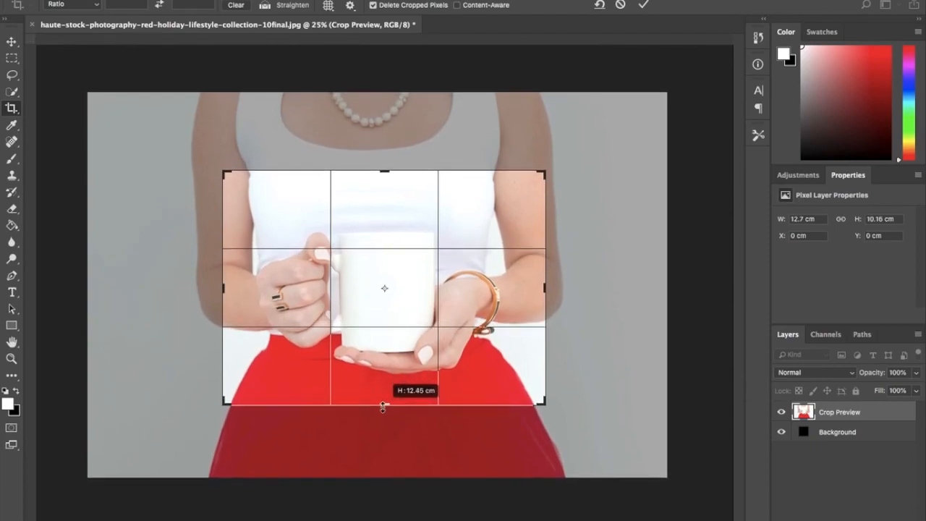
click(642, 6)
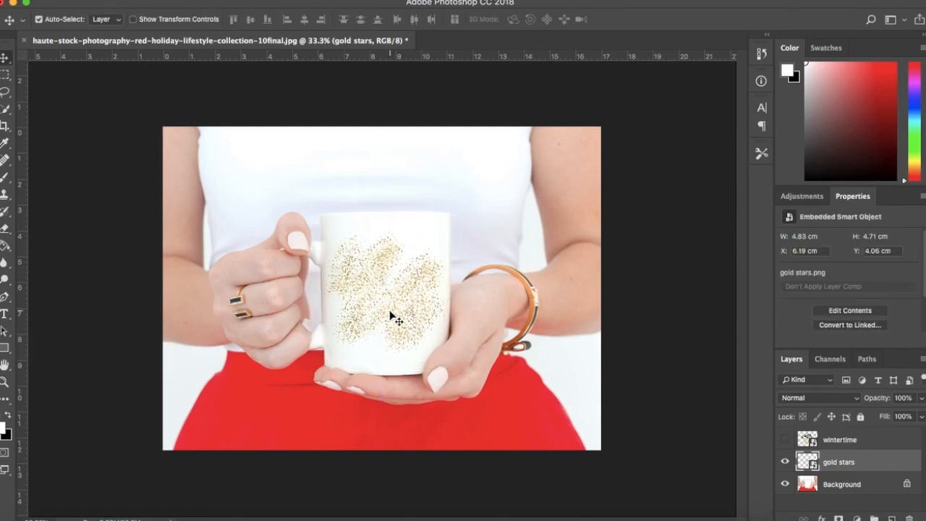
Show the wintertime lettering layer over the gold stars and give it a blend mode.
click(817, 397)
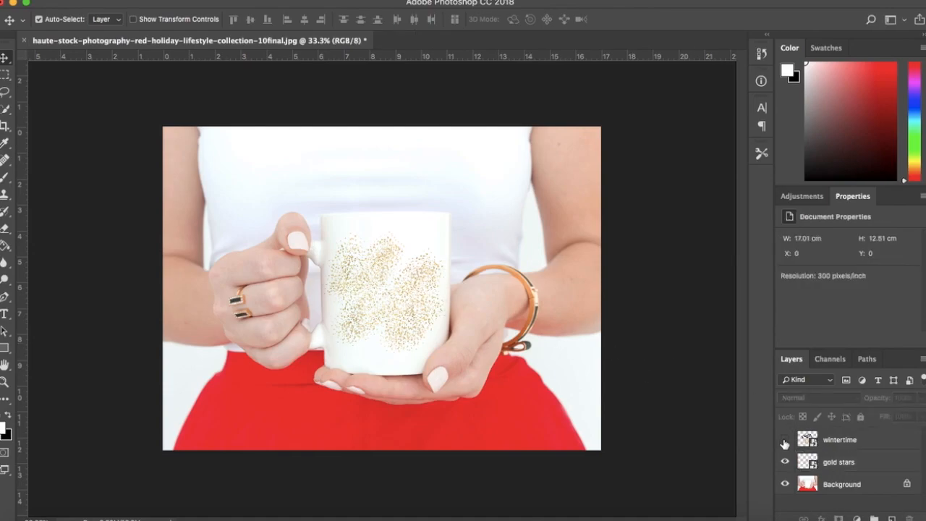
click(839, 462)
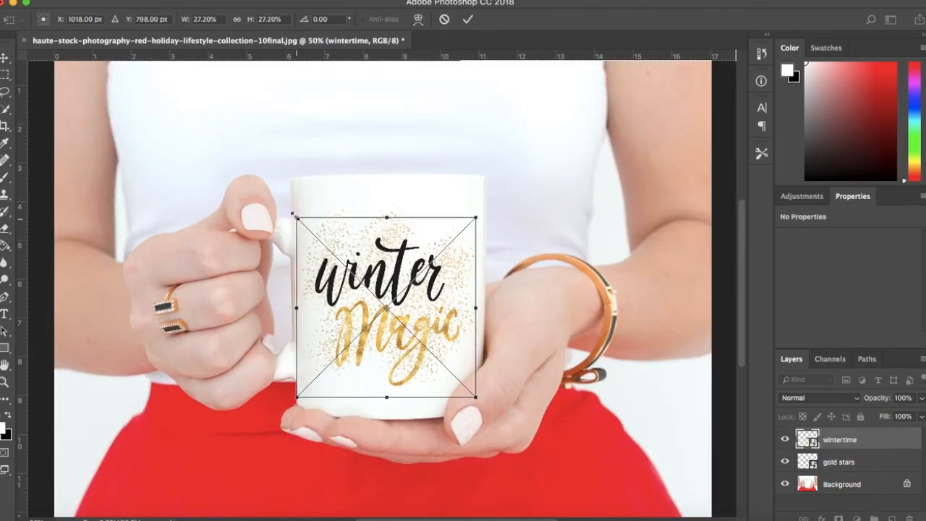
click(807, 397)
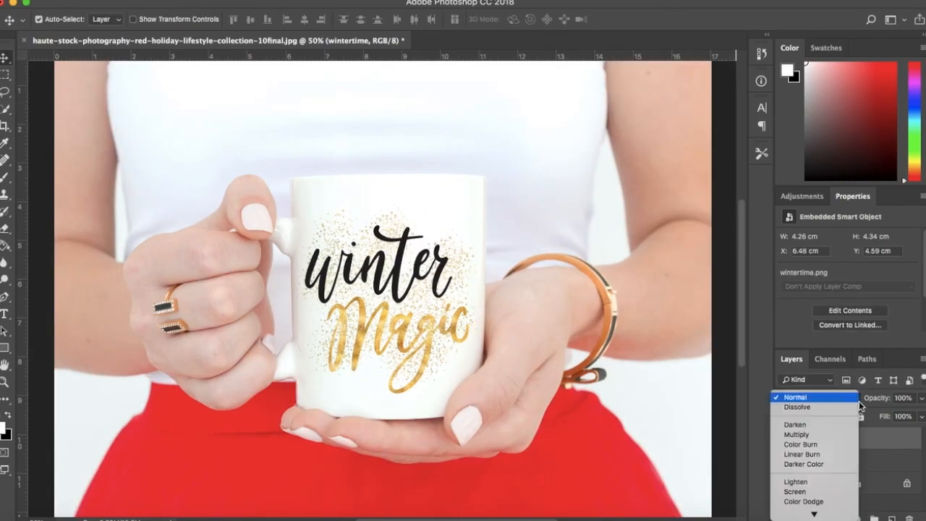
click(795, 434)
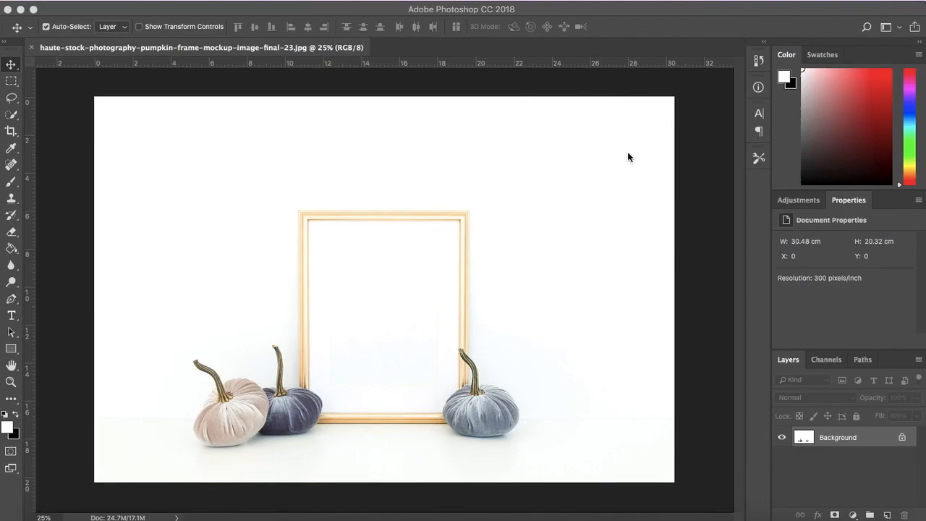
mouse_move(17, 137)
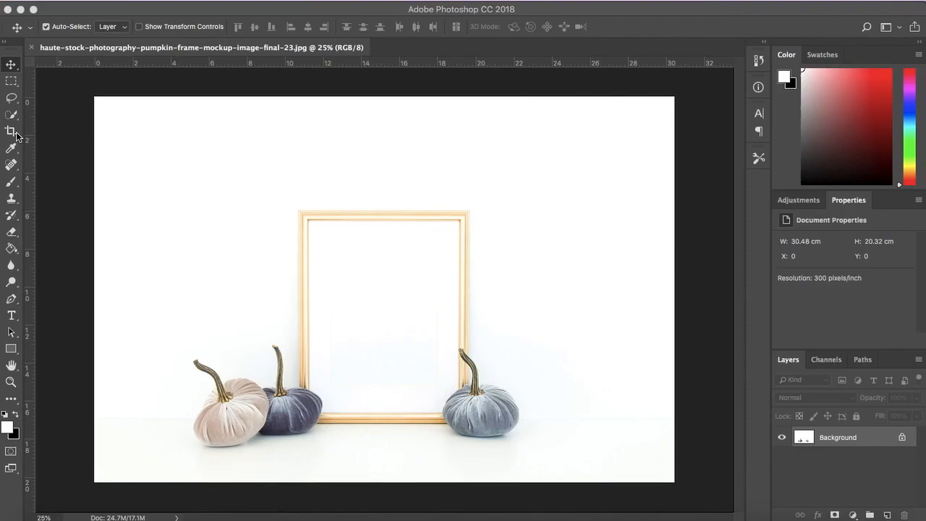
Crop the pumpkin photo with a 1:1 square box settled around the gold frame and pumpkins.
click(11, 130)
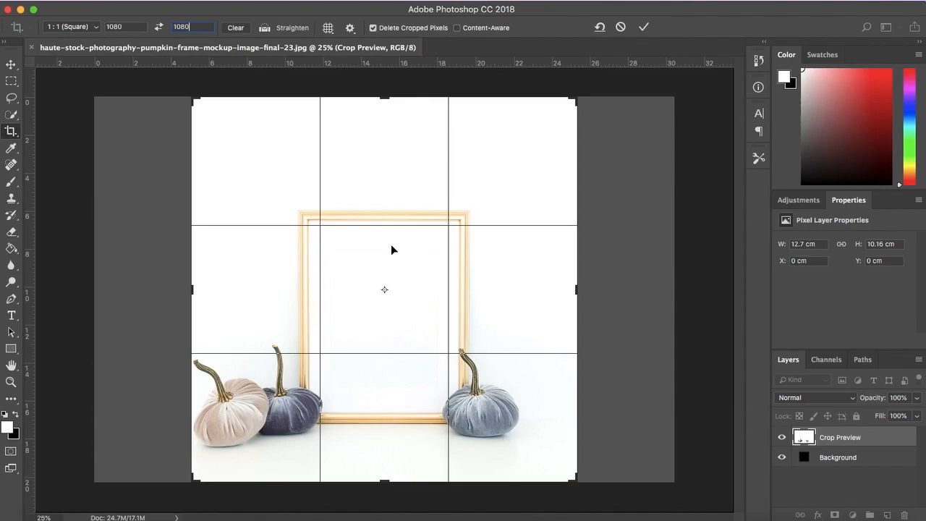
drag(191, 98, 201, 108)
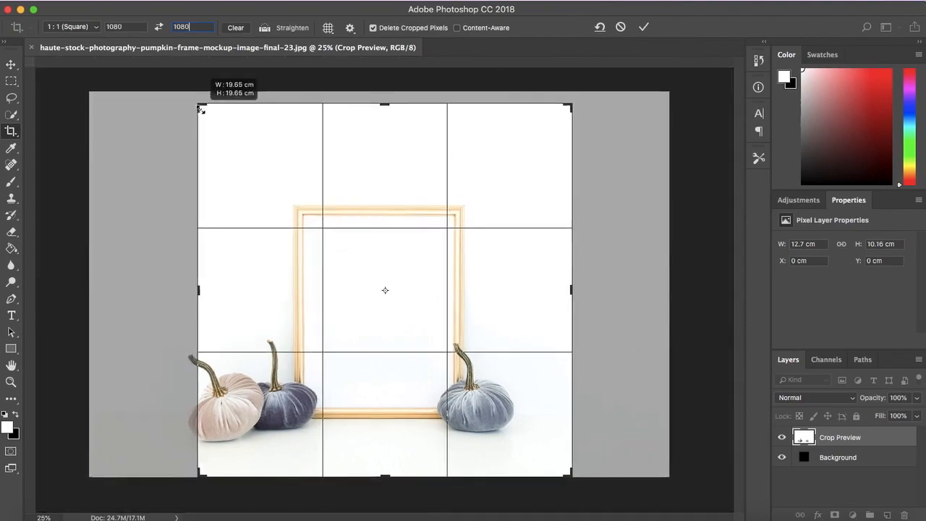
drag(200, 105, 219, 129)
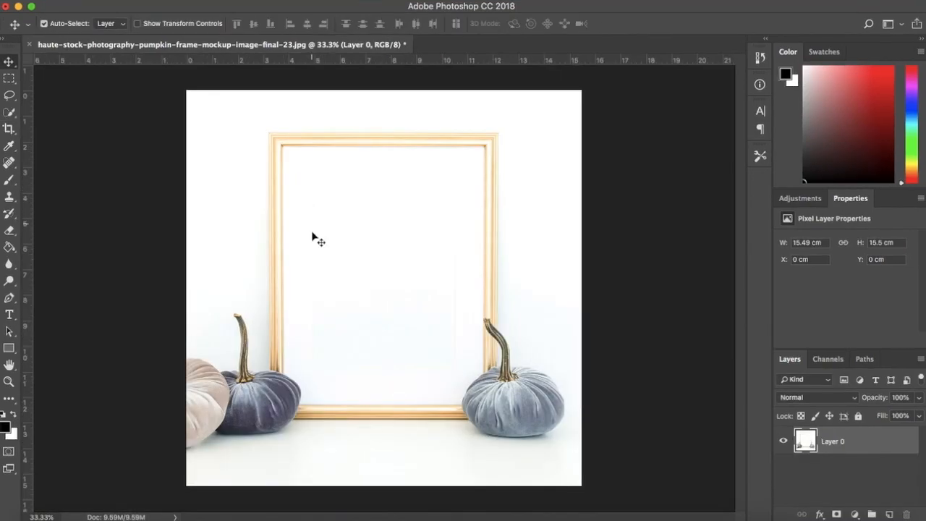
mouse_move(460, 344)
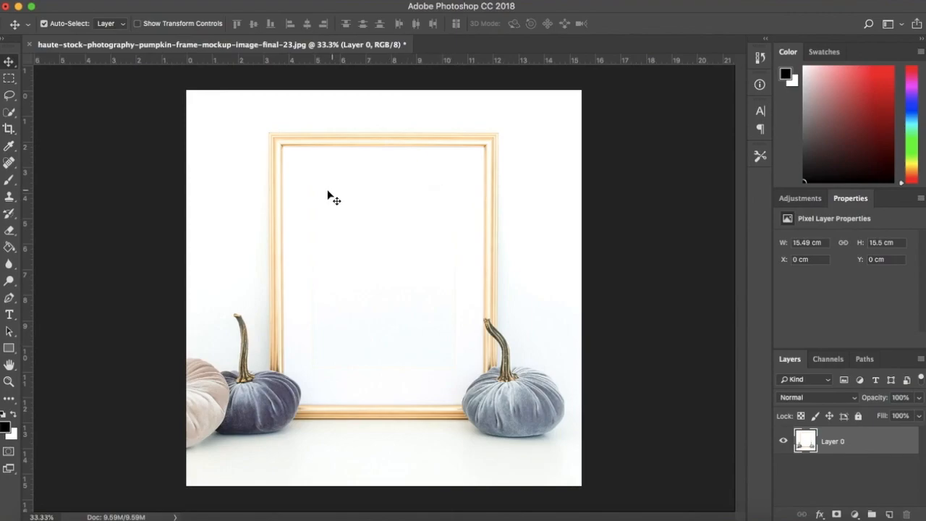
mouse_move(12, 282)
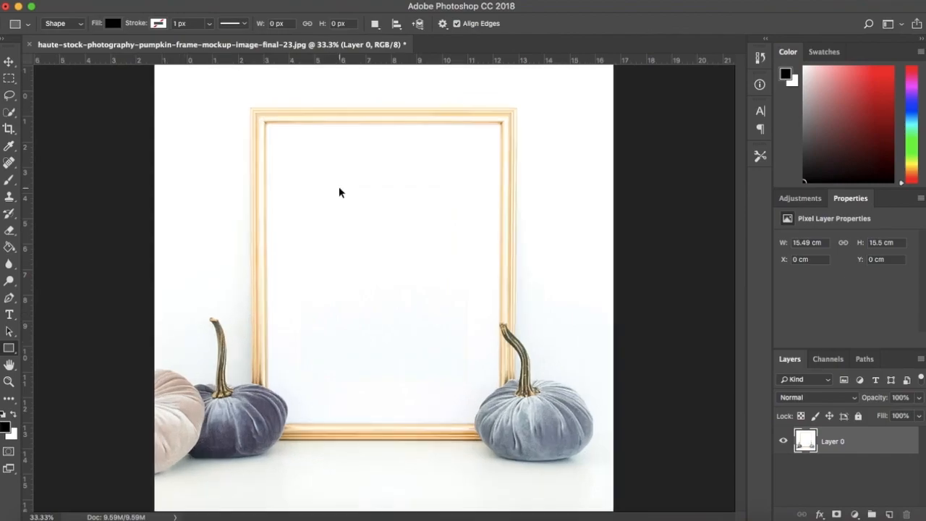
Draw a black rectangle in the frame, sample its white interior and brush the lower and right inside clean.
drag(269, 133, 501, 427)
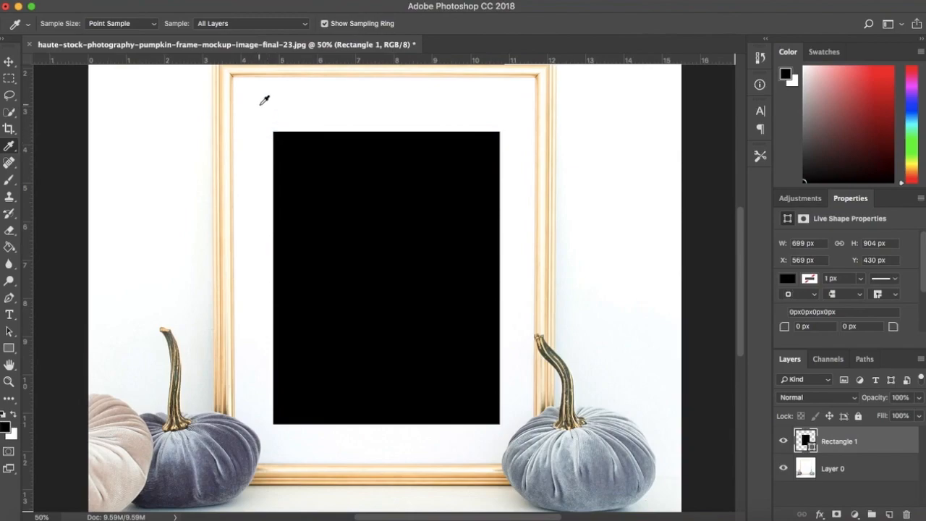
mouse_move(292, 122)
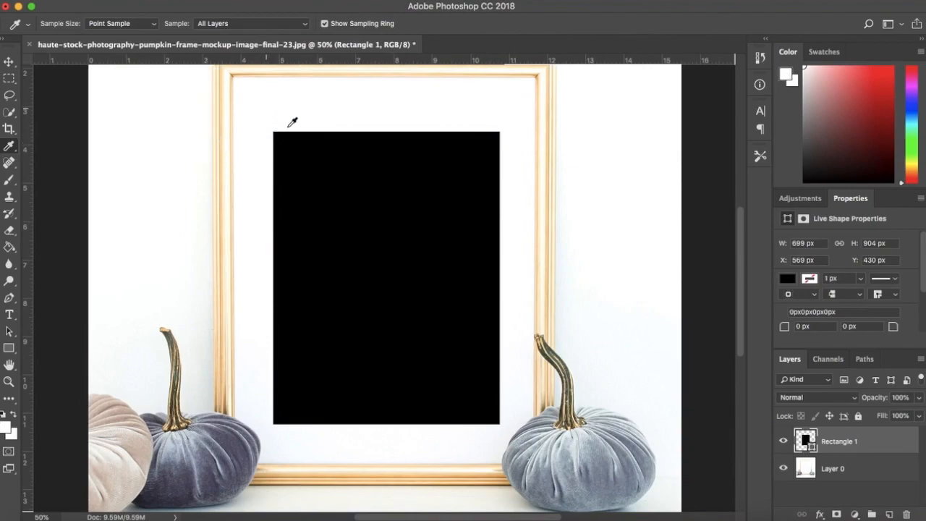
click(9, 61)
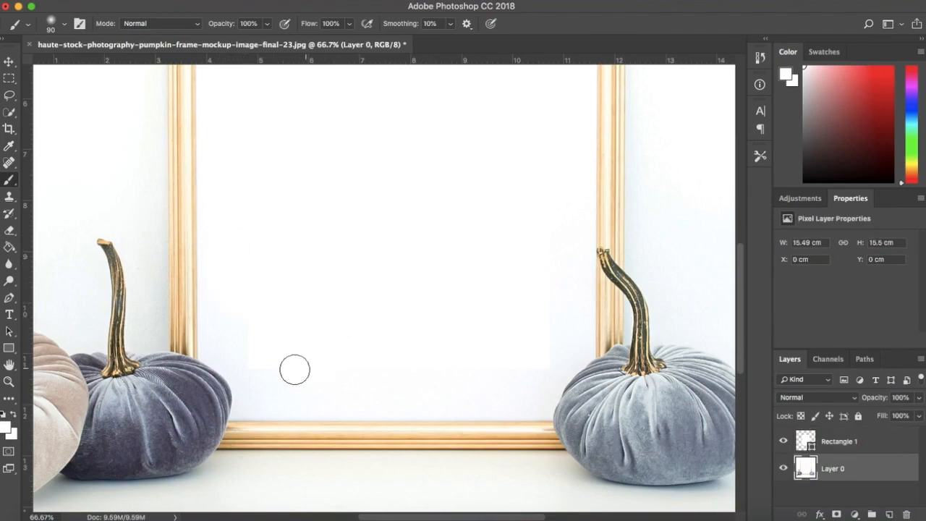
mouse_move(500, 376)
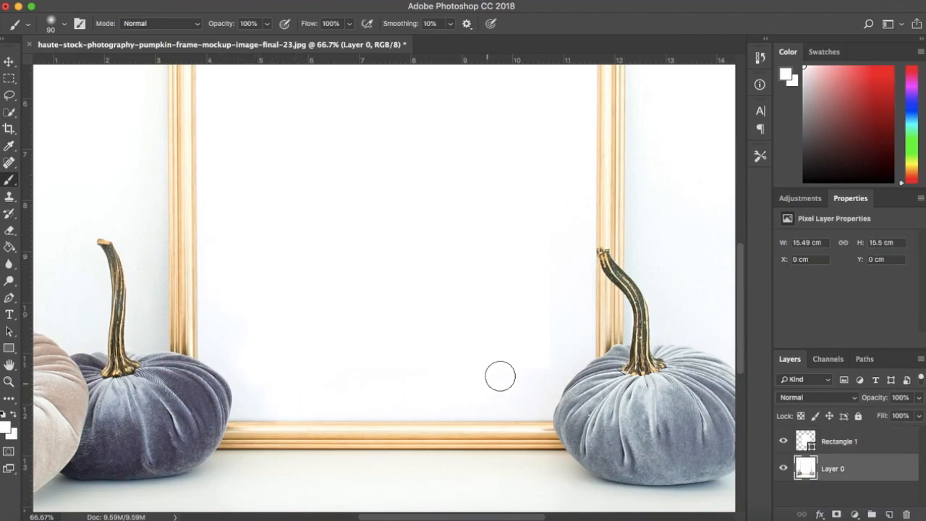
drag(501, 376, 457, 440)
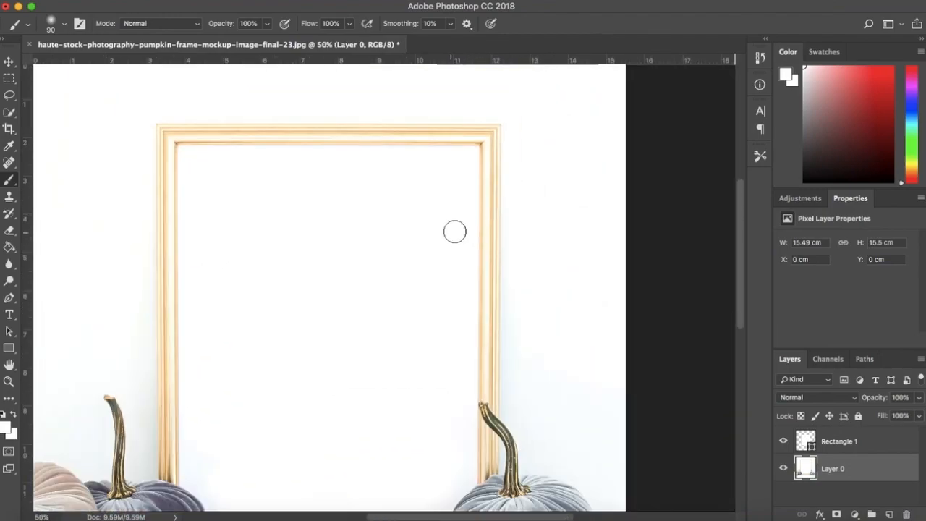
mouse_move(460, 462)
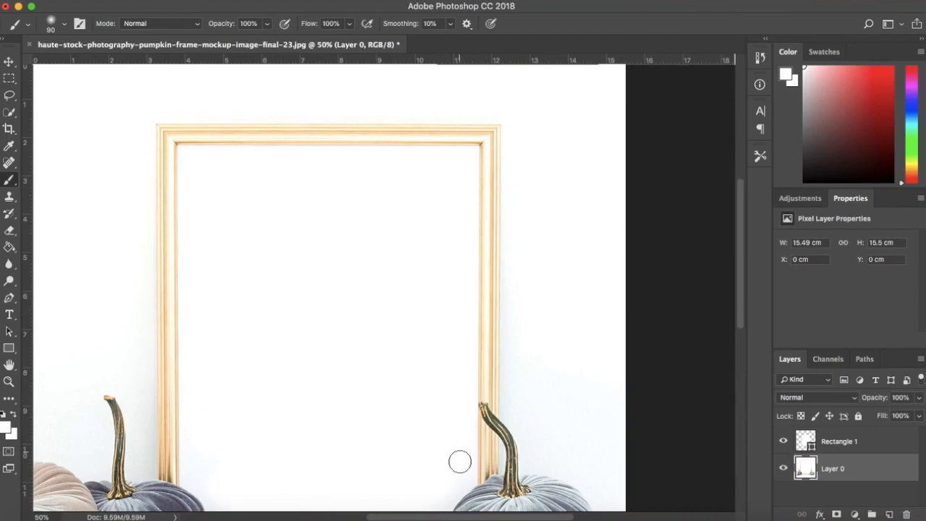
drag(460, 461, 382, 246)
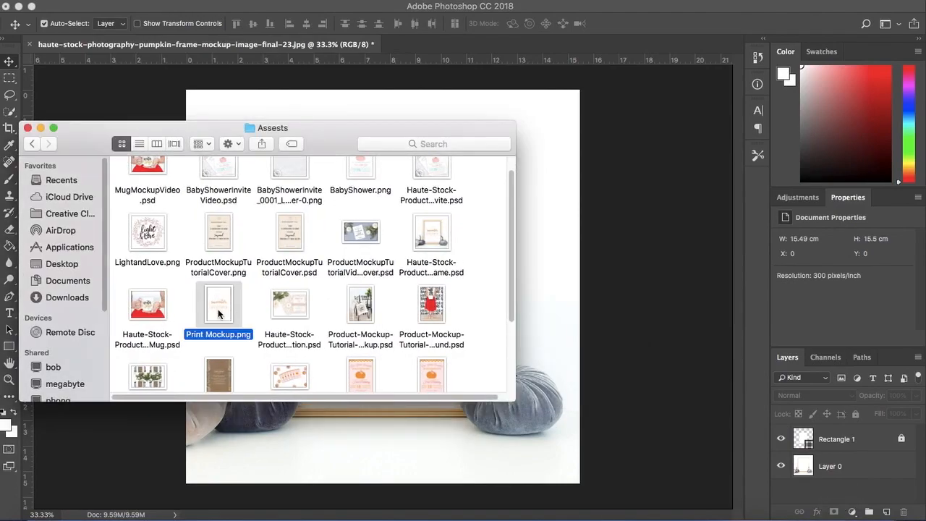
Place Print Mockup.png and shrink its corners and bottom edge to fill the frame opening.
double_click(218, 304)
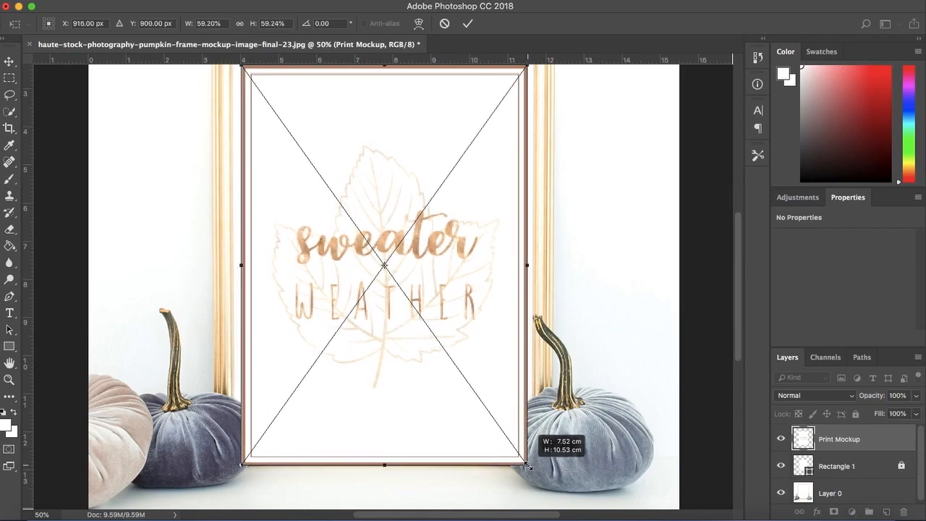
drag(385, 460, 390, 451)
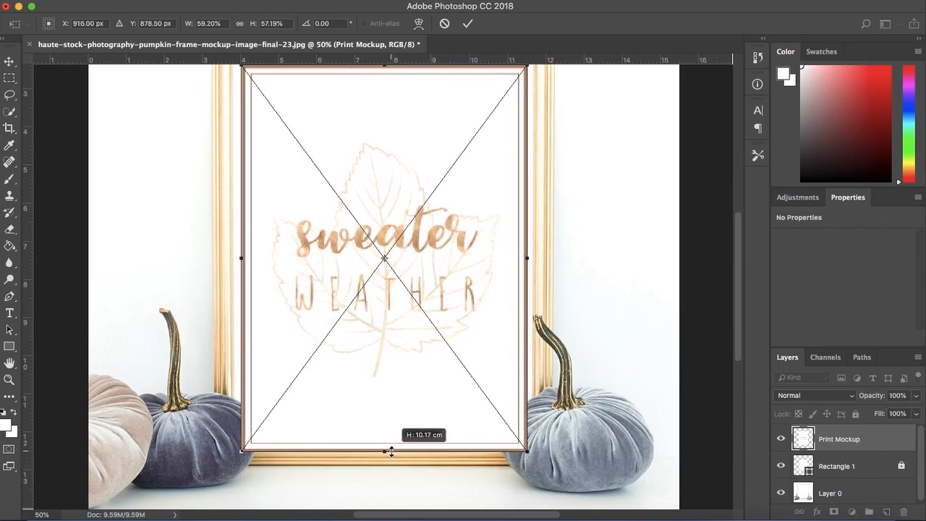
drag(390, 451, 394, 437)
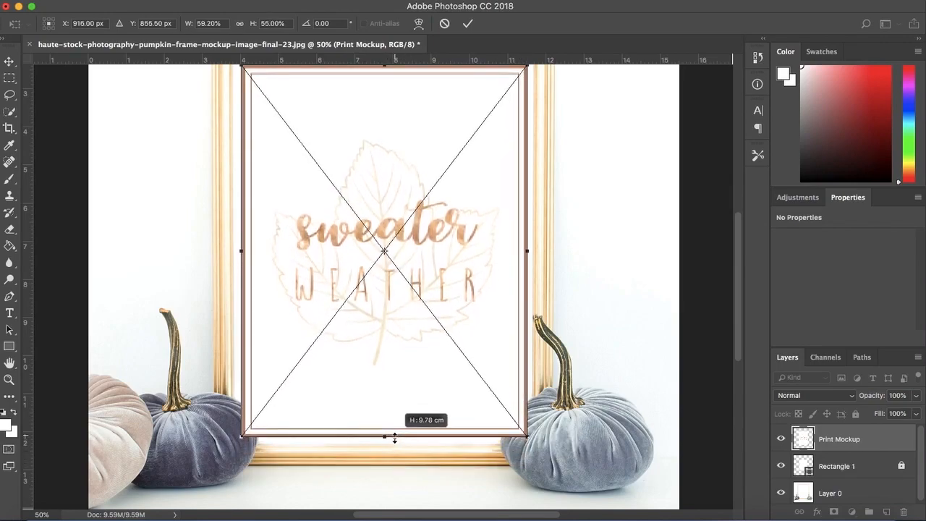
drag(395, 436, 395, 443)
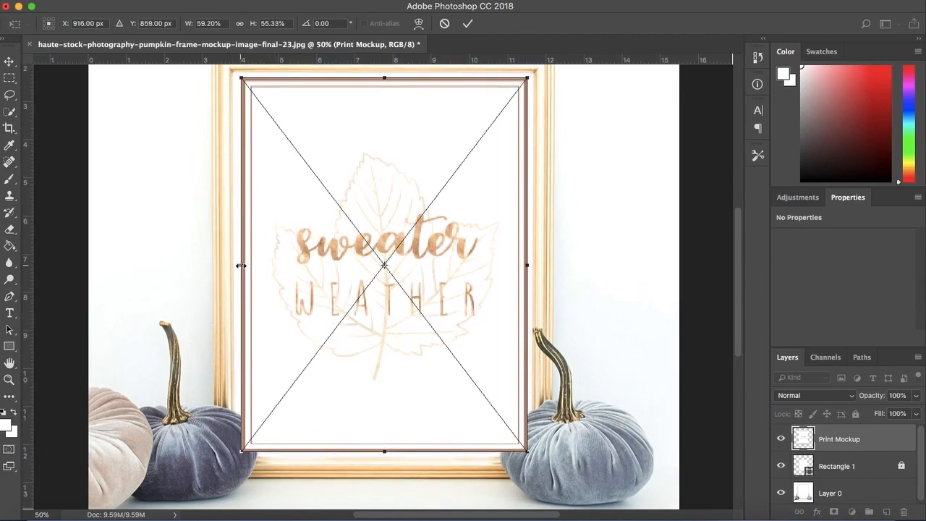
drag(240, 266, 243, 266)
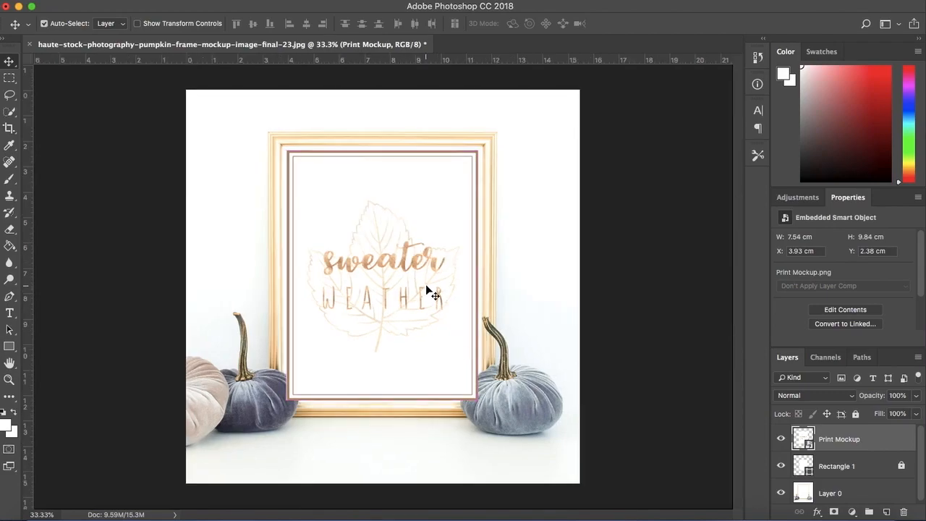
Set the print layer to Multiply, add a layer mask and ready the Brush for masking.
click(813, 395)
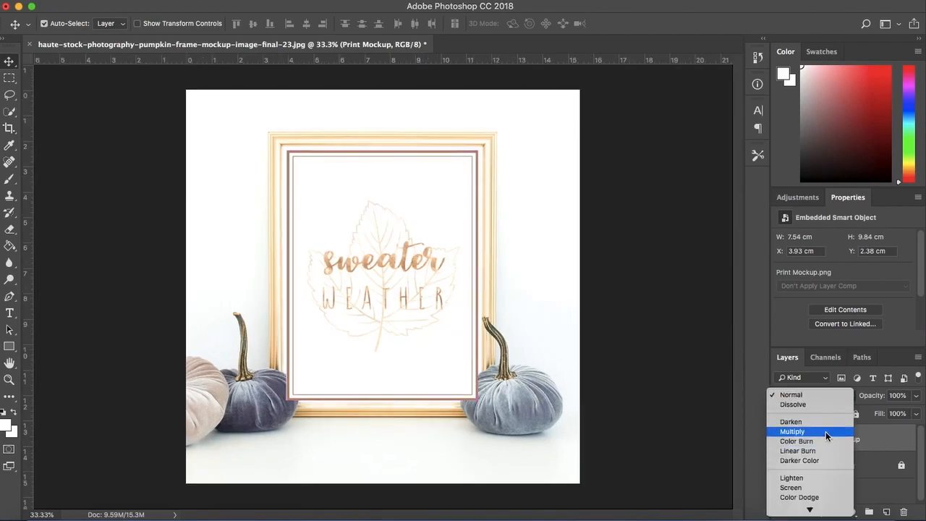
click(791, 431)
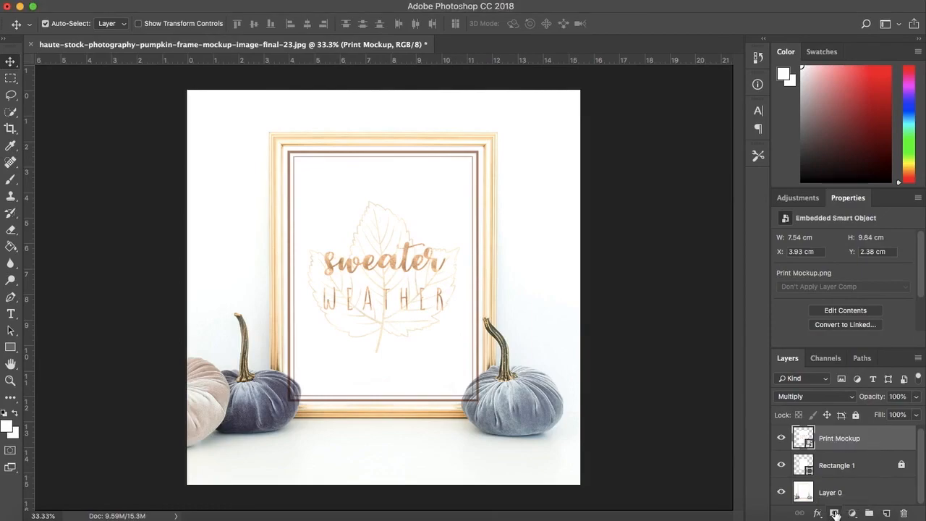
click(835, 512)
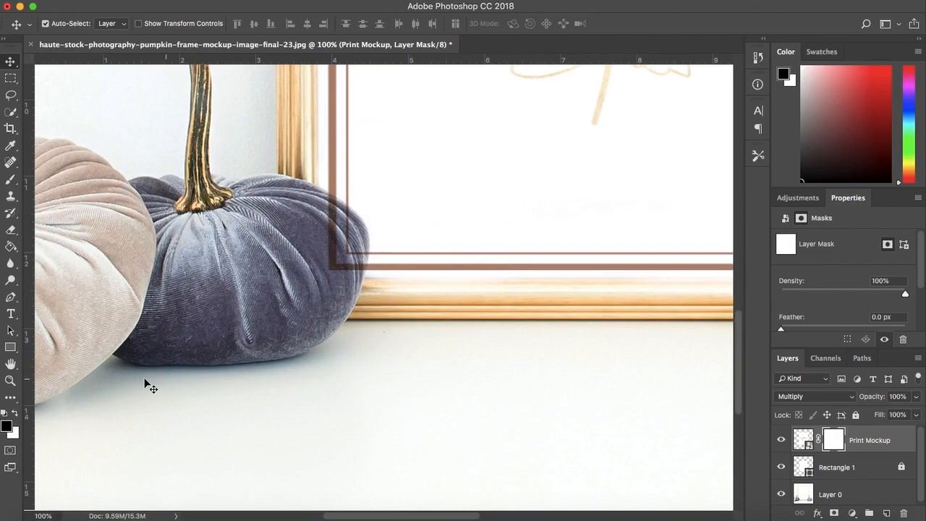
click(12, 180)
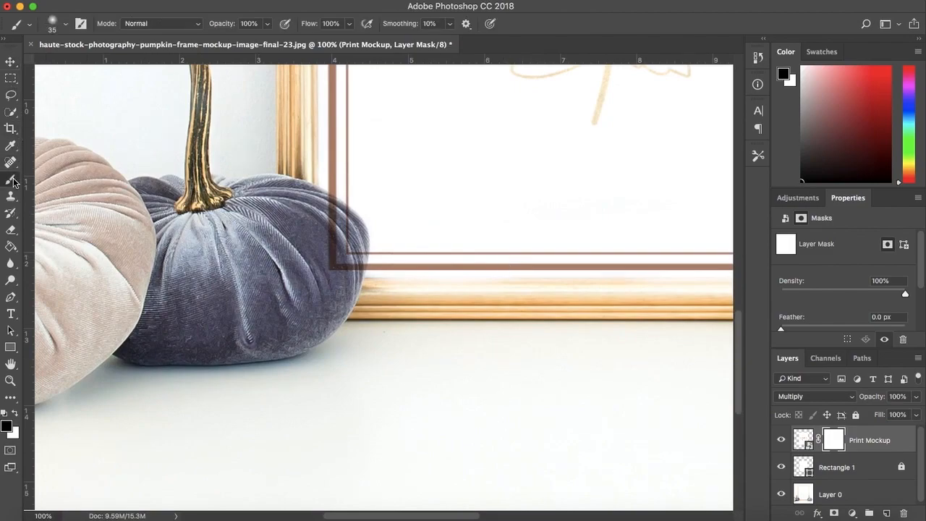